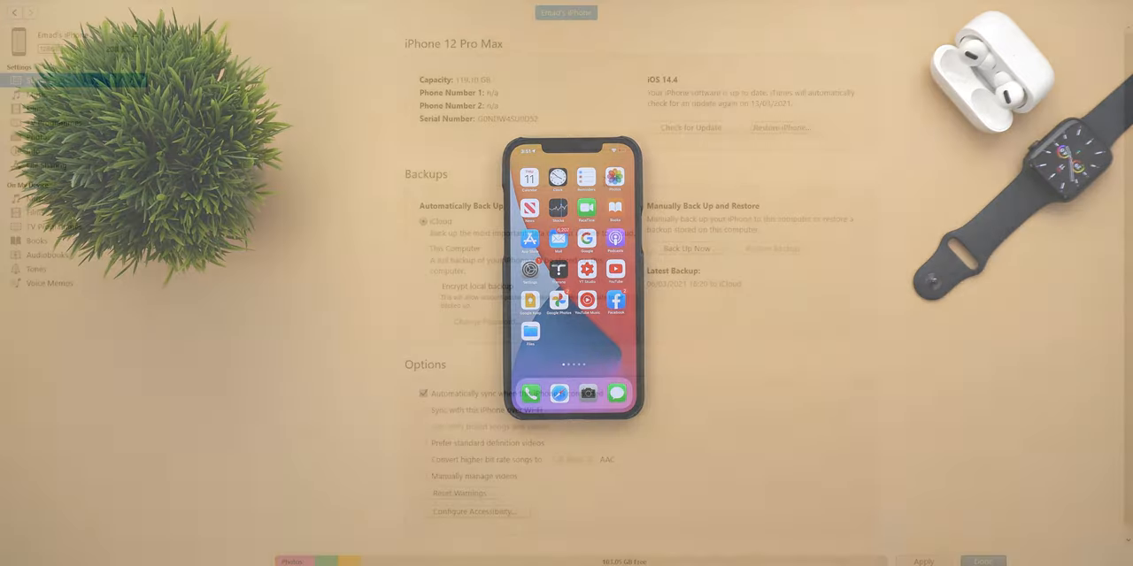
# Open Music in the iPhone's iTunes Settings sidebar, showing iCloud Music Library is on.
pyautogui.click(36, 95)
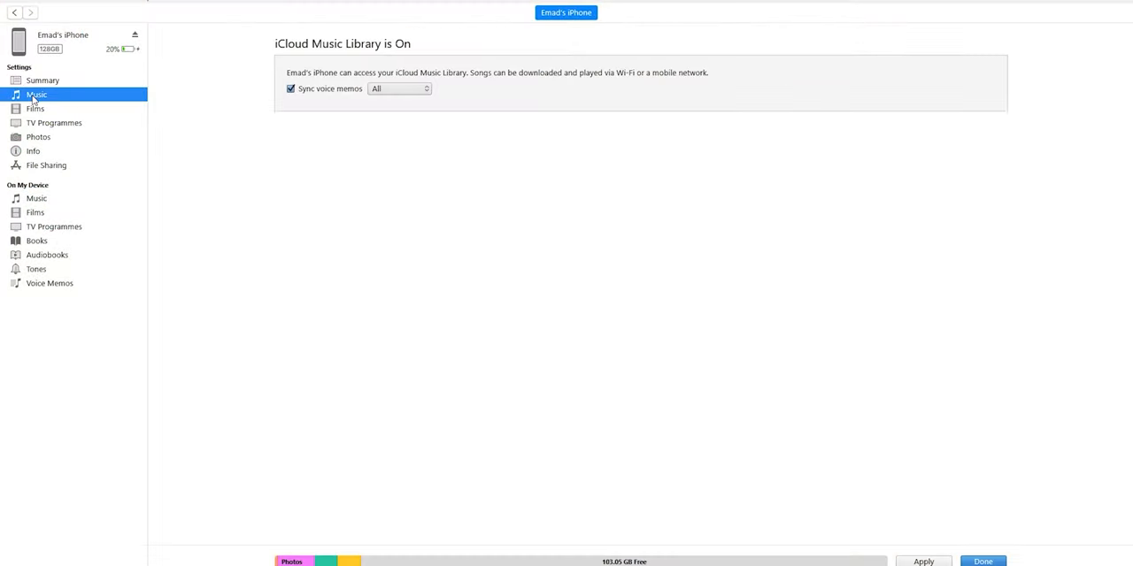
pyautogui.click(35, 108)
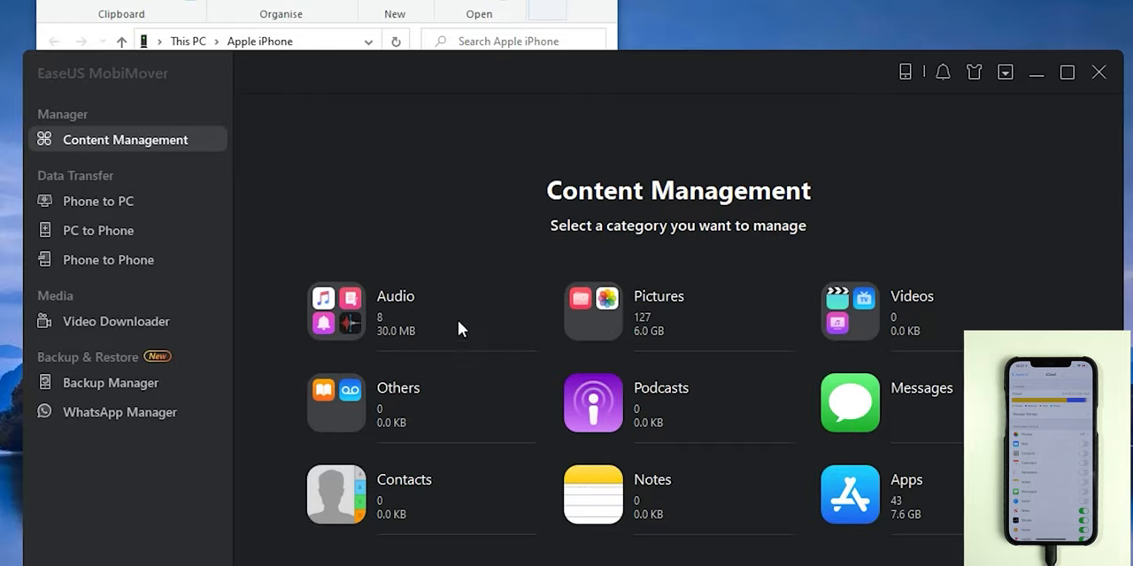
pyautogui.moveTo(394, 299)
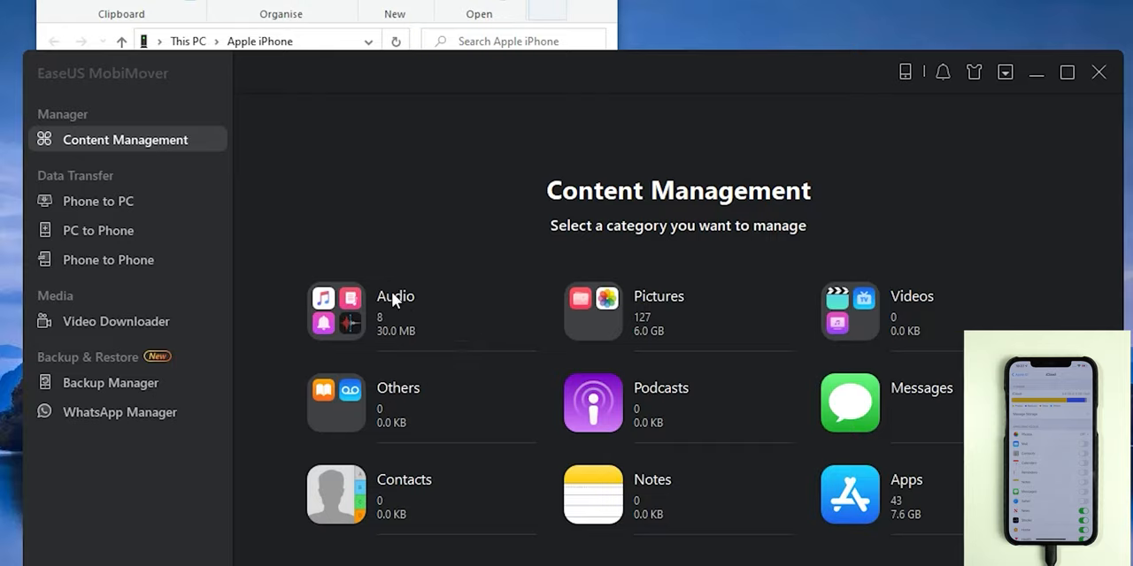
pyautogui.moveTo(872, 328)
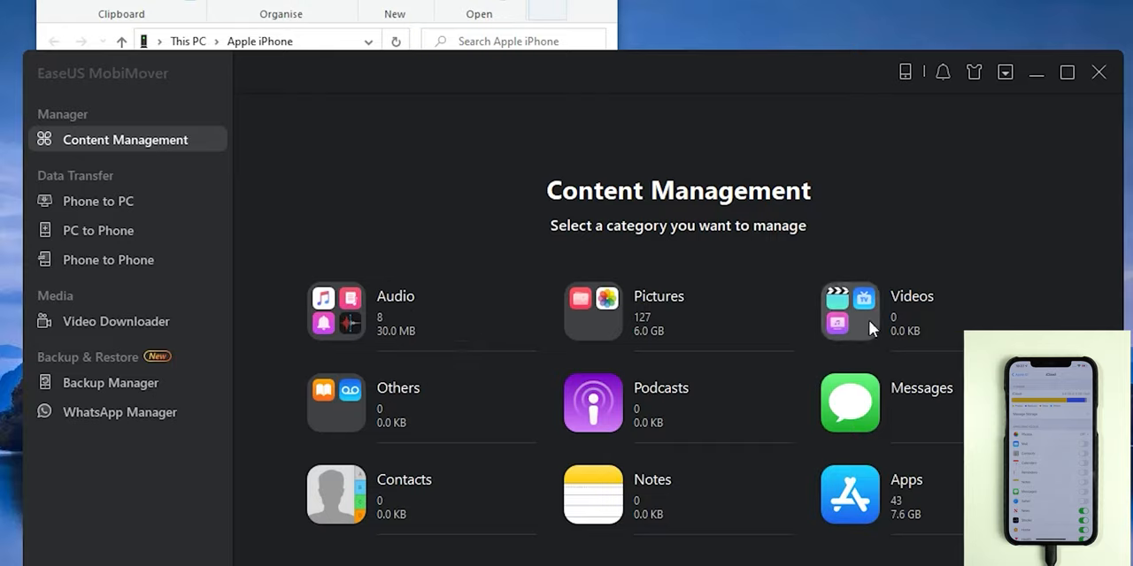
# Open Pictures, view the iPhone's five albums, then return to the Photos and Albums choices.
pyautogui.scroll(-3)
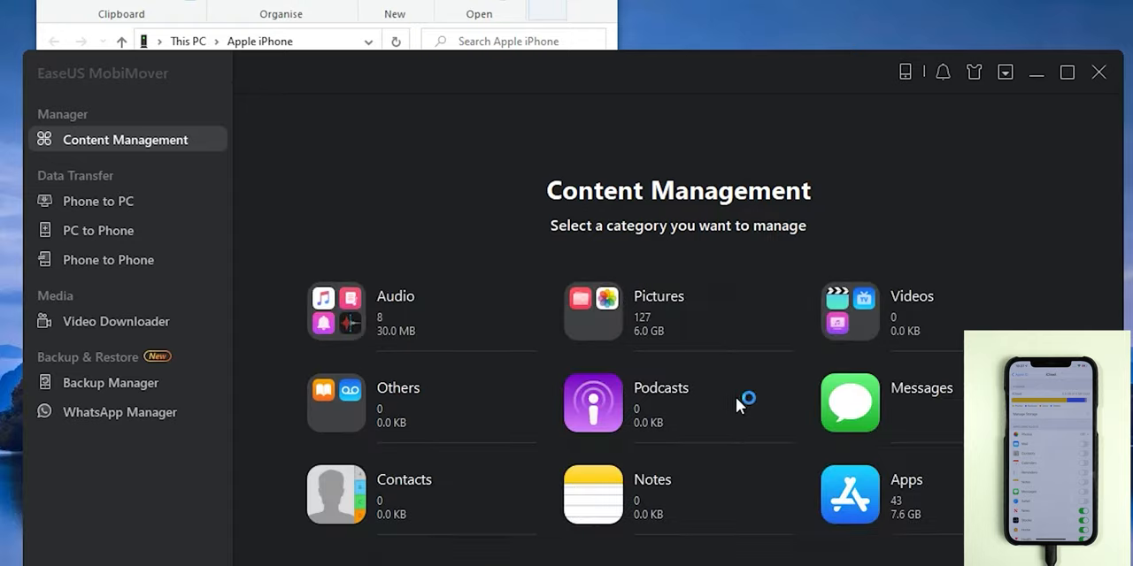
pyautogui.moveTo(458, 550)
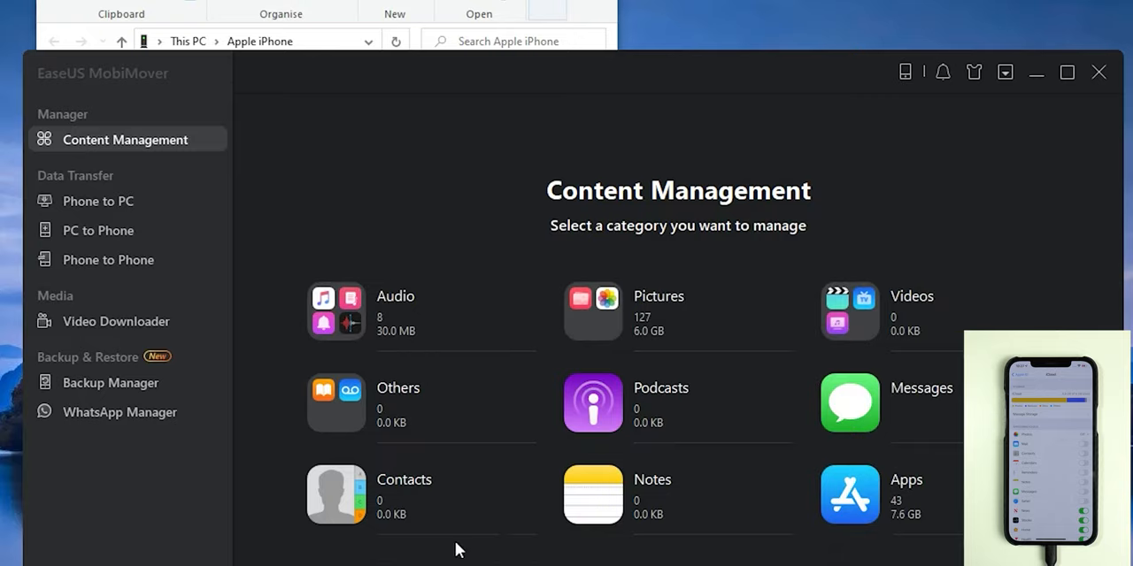
pyautogui.moveTo(892, 506)
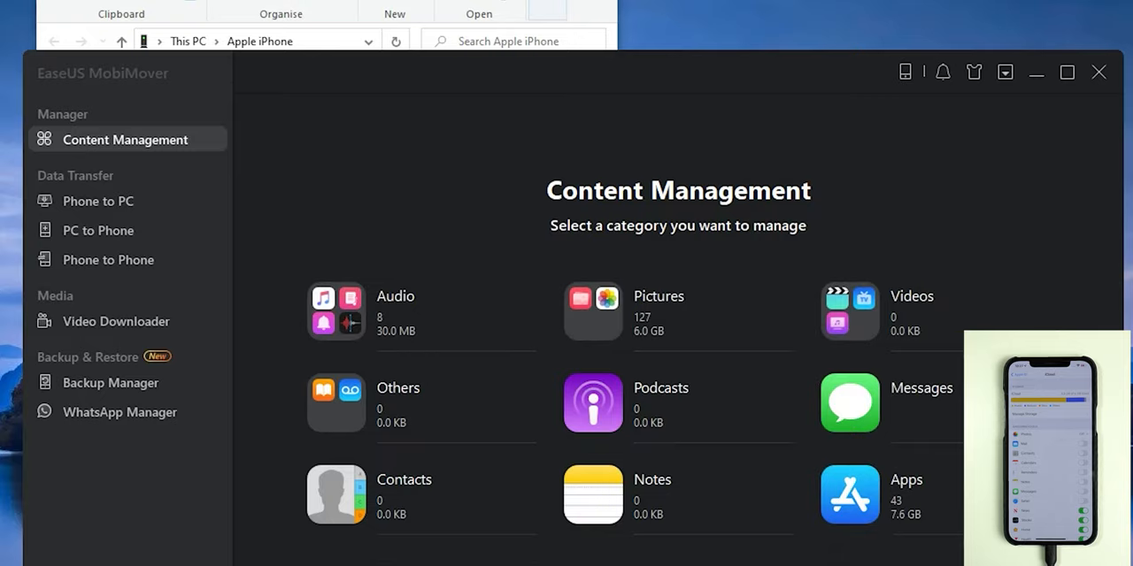
pyautogui.click(593, 311)
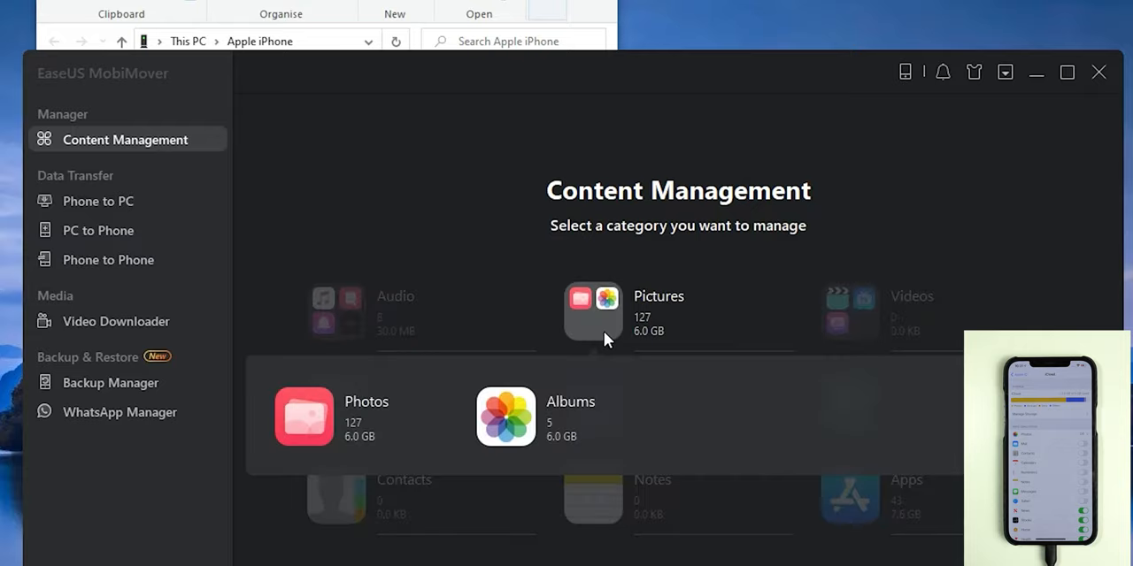
pyautogui.moveTo(447, 426)
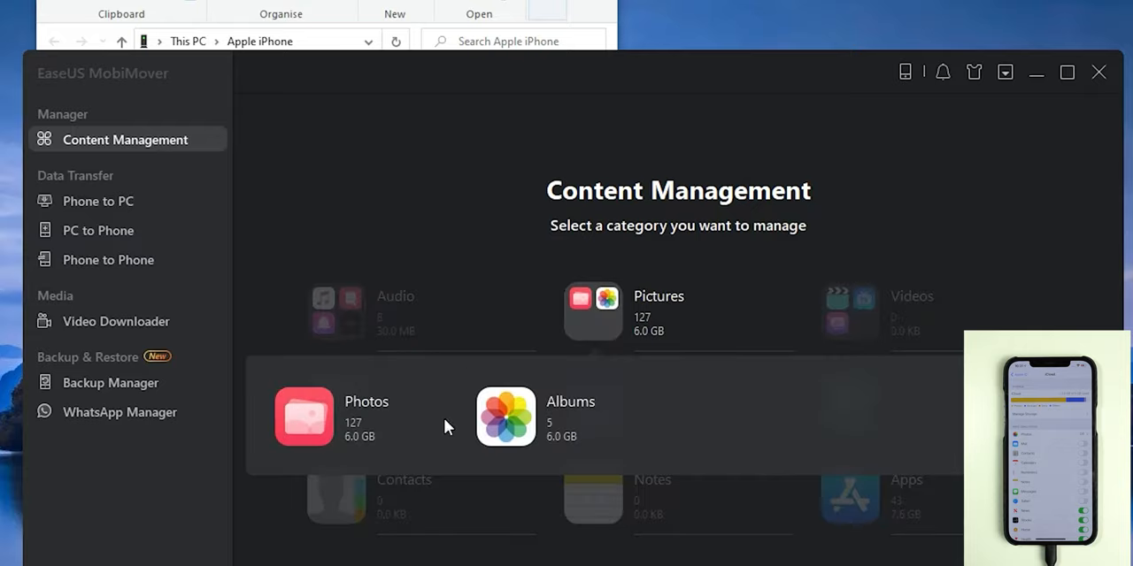
pyautogui.moveTo(302, 417)
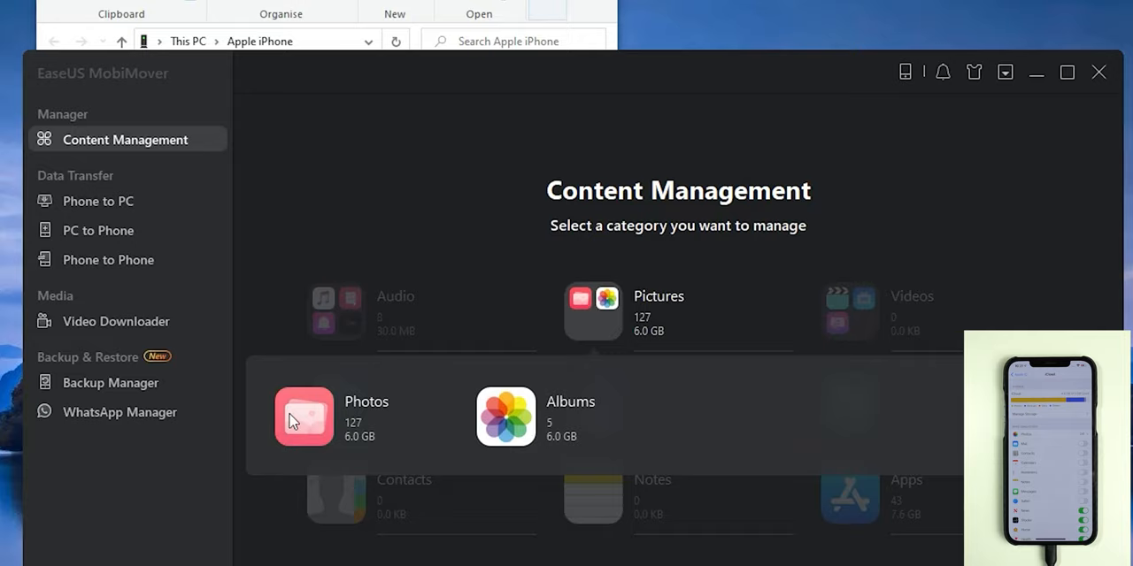
pyautogui.click(505, 417)
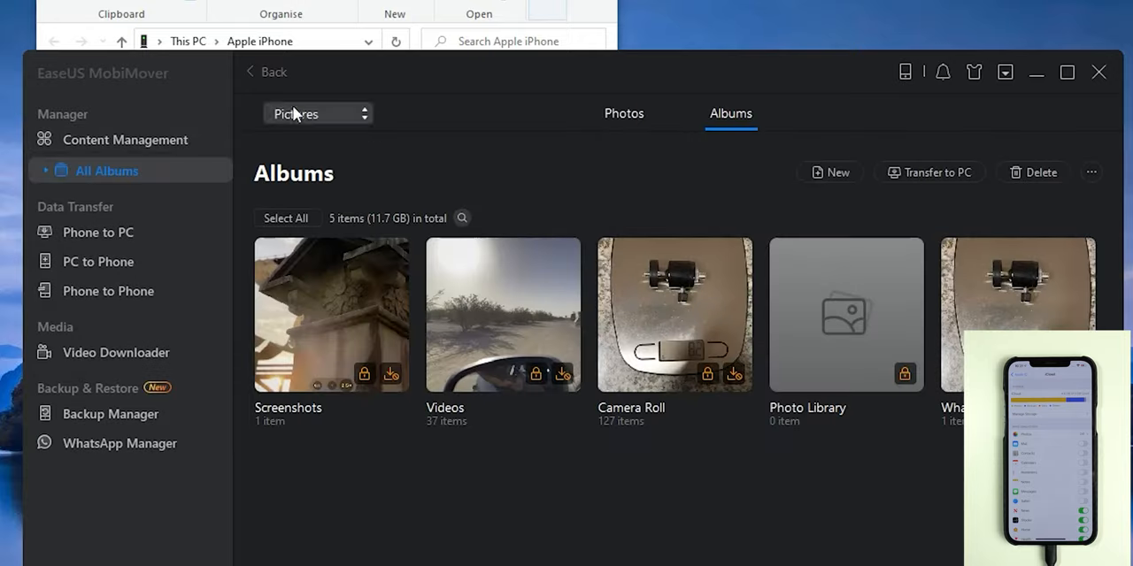
pyautogui.click(125, 139)
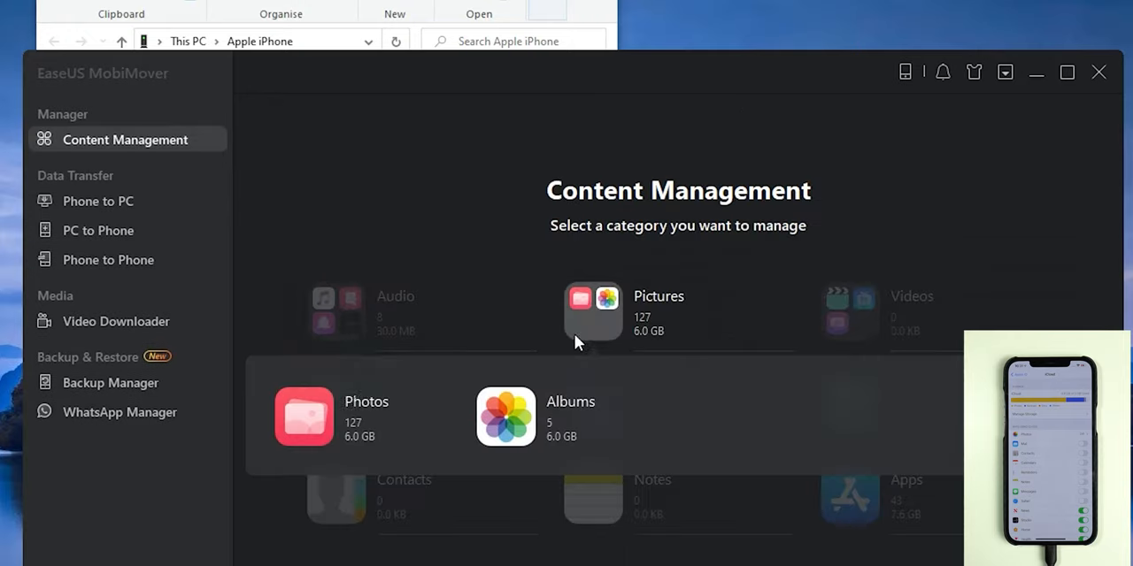
# Delete the selfies dated 2021-02-28, bringing the iPhone photo library to 126 items.
pyautogui.click(303, 416)
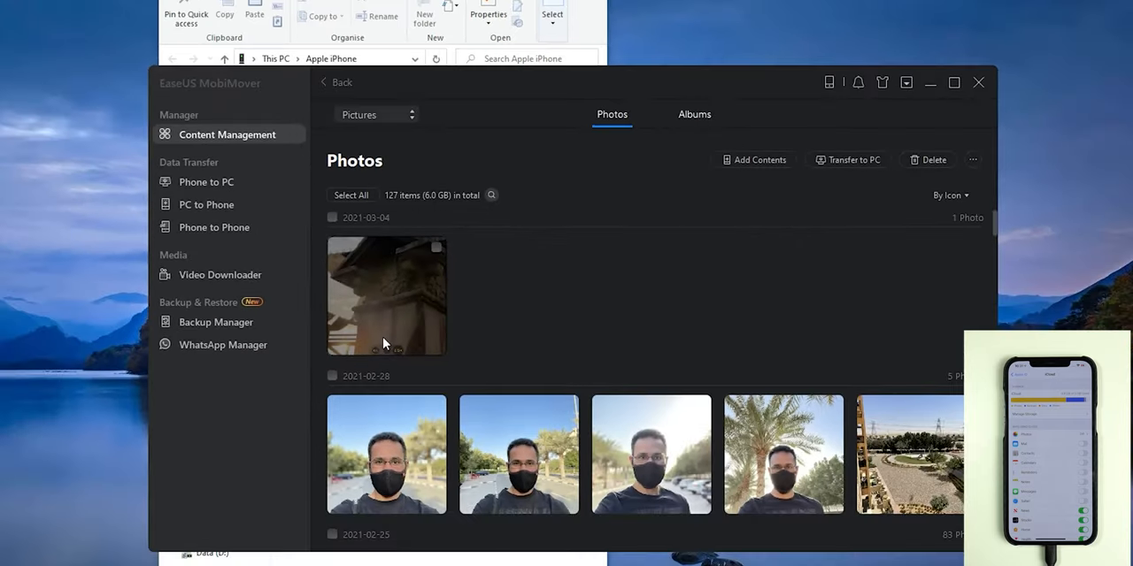
pyautogui.scroll(-3)
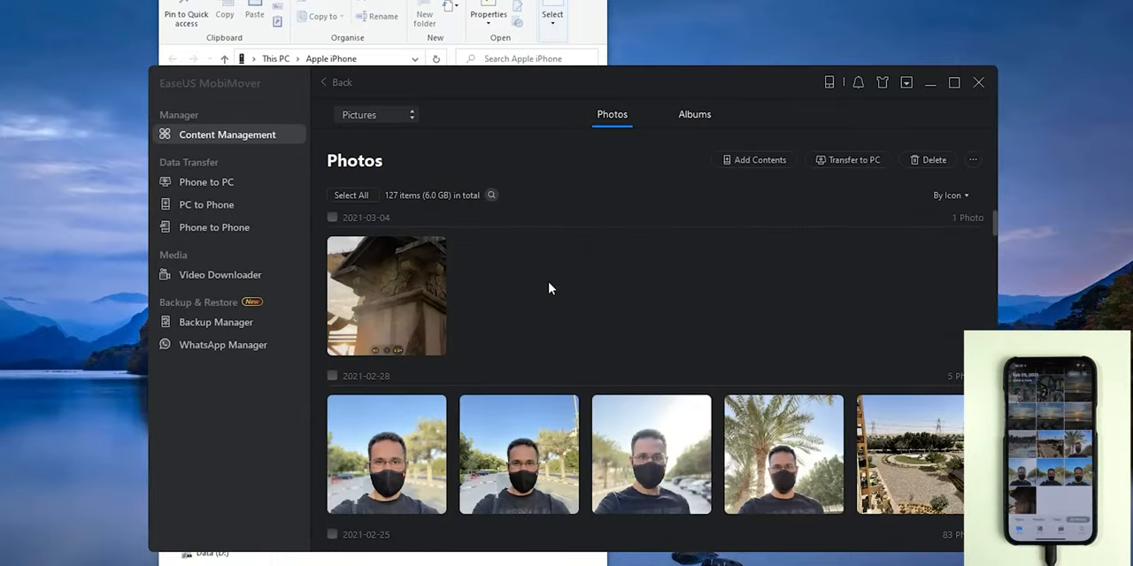
pyautogui.moveTo(601, 370)
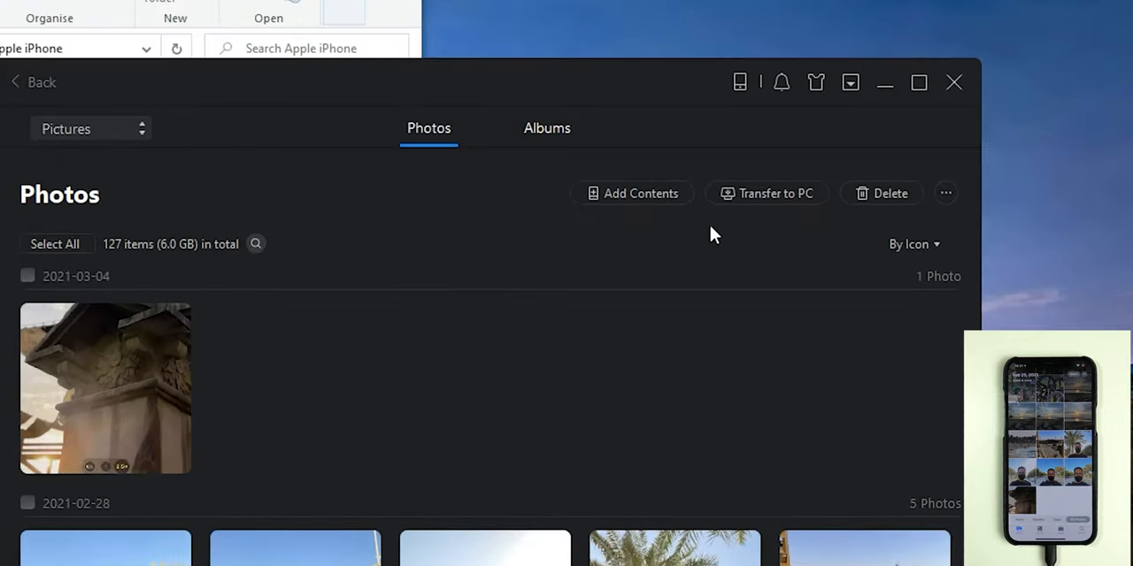
pyautogui.moveTo(639, 193)
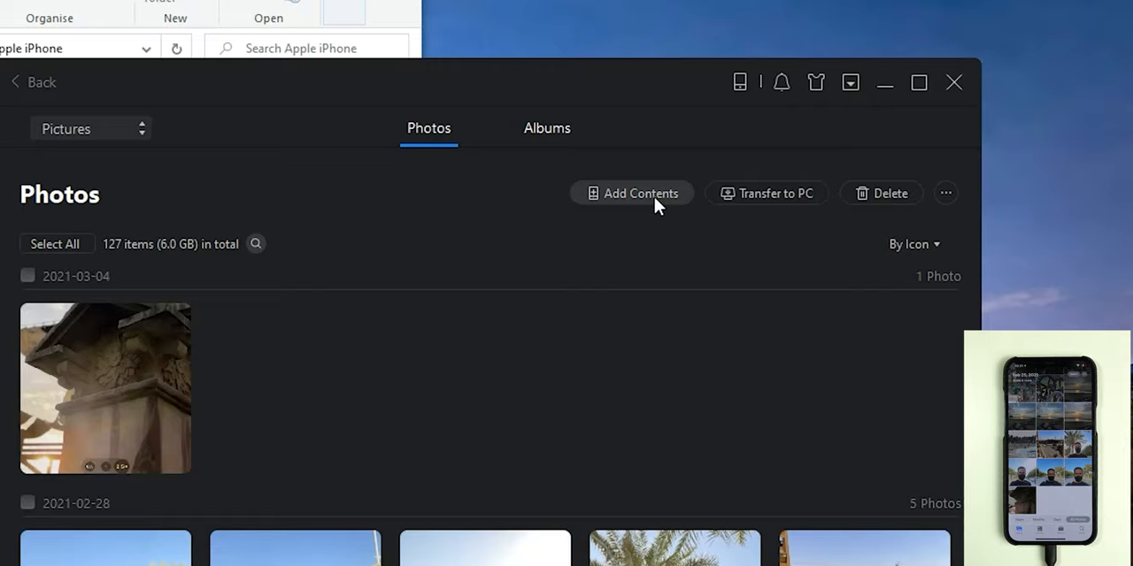
pyautogui.moveTo(645, 540)
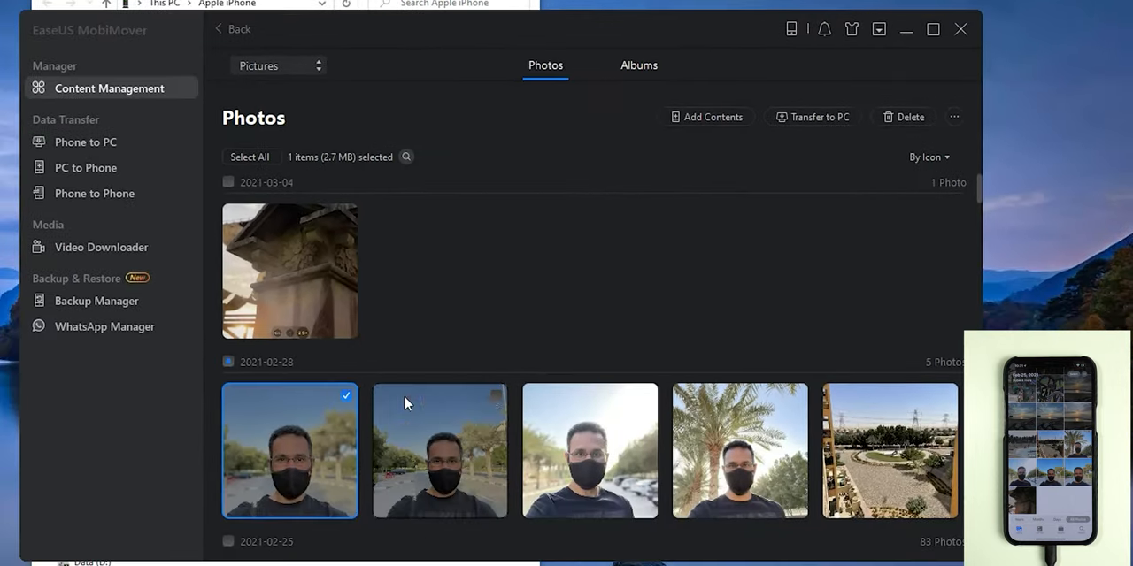
pyautogui.click(904, 117)
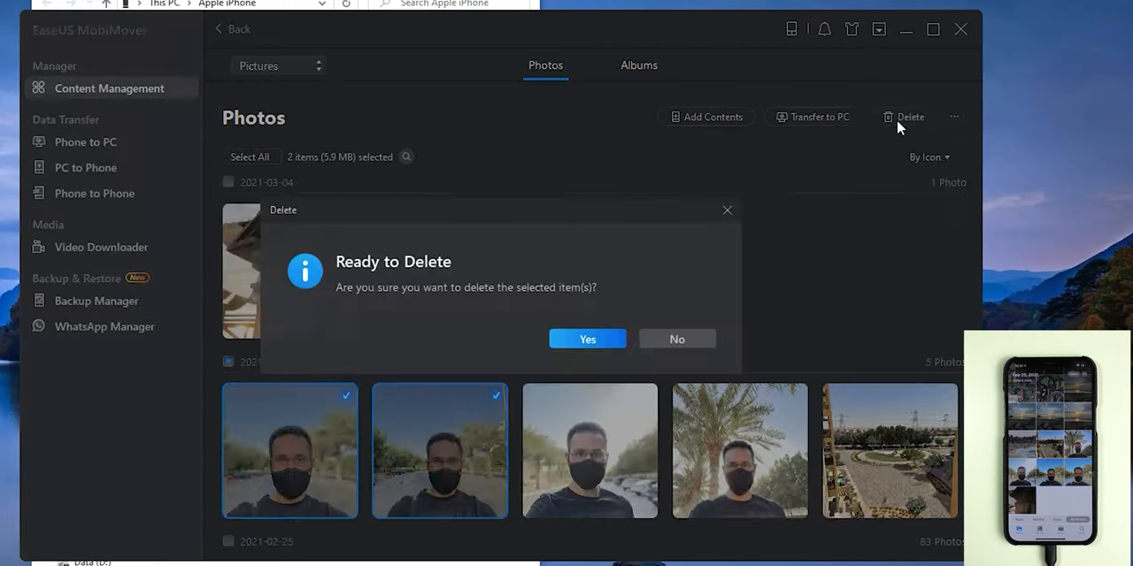
pyautogui.click(586, 339)
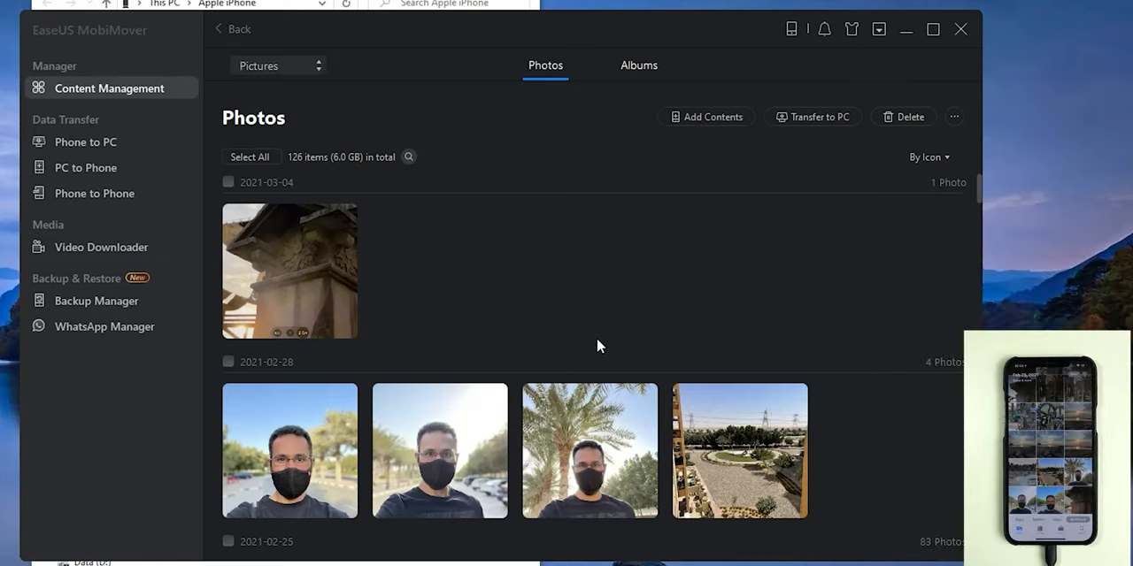
pyautogui.moveTo(712, 117)
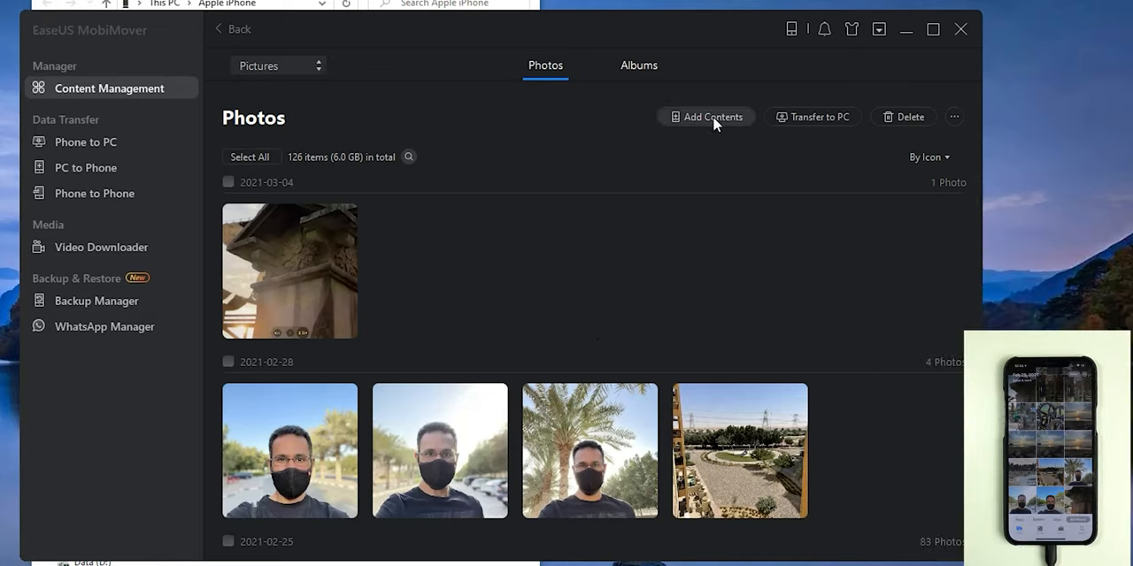
# Import all ten images from the PC's Pictures > Saved Pictures folder.
pyautogui.click(712, 117)
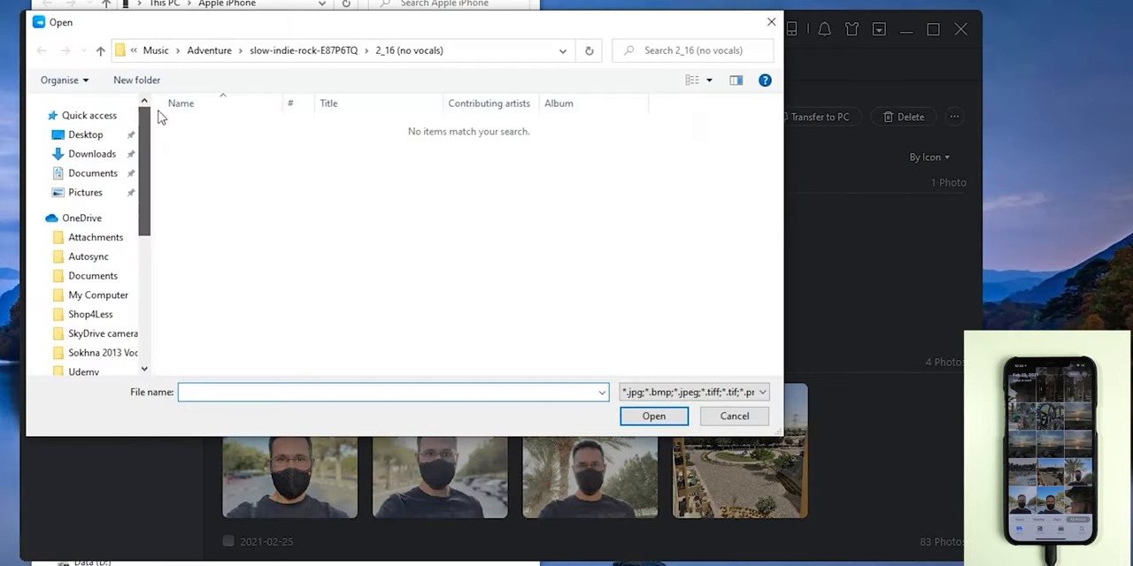
pyautogui.click(85, 192)
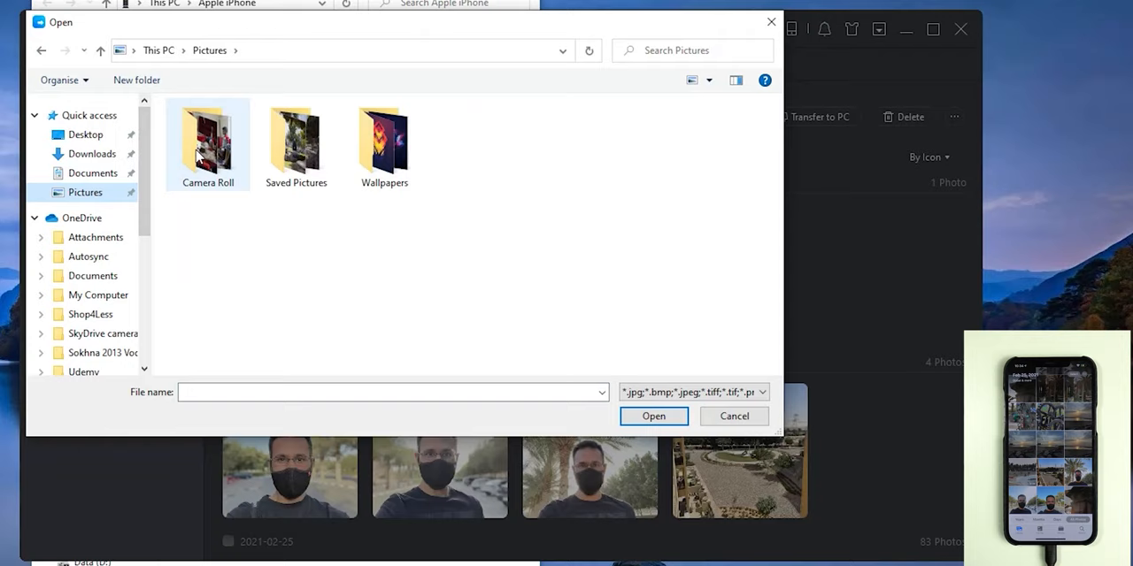
pyautogui.doubleClick(295, 141)
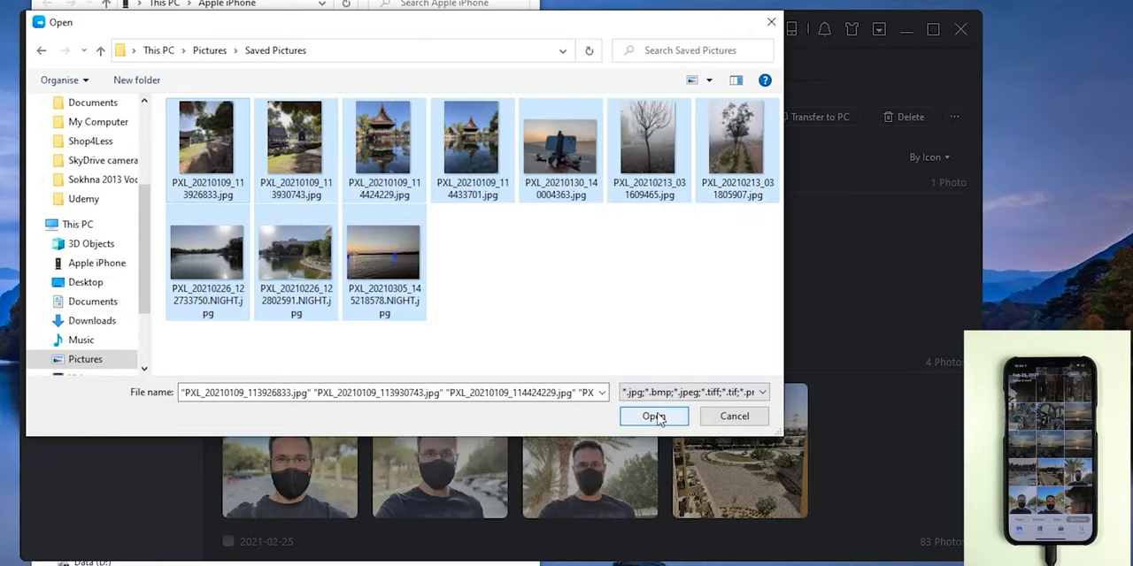
pyautogui.click(653, 416)
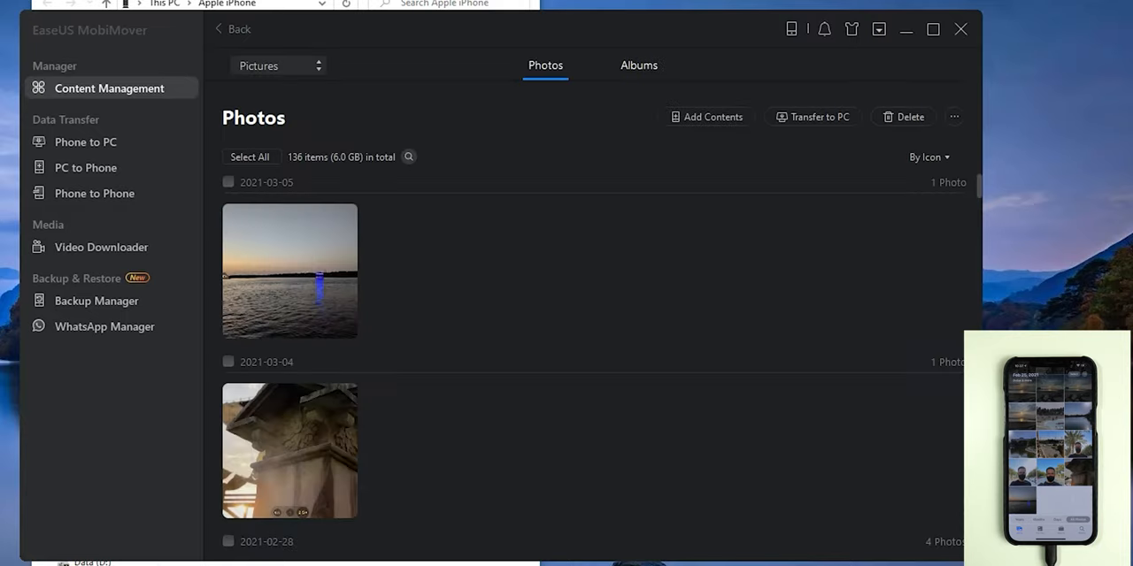
pyautogui.moveTo(725, 256)
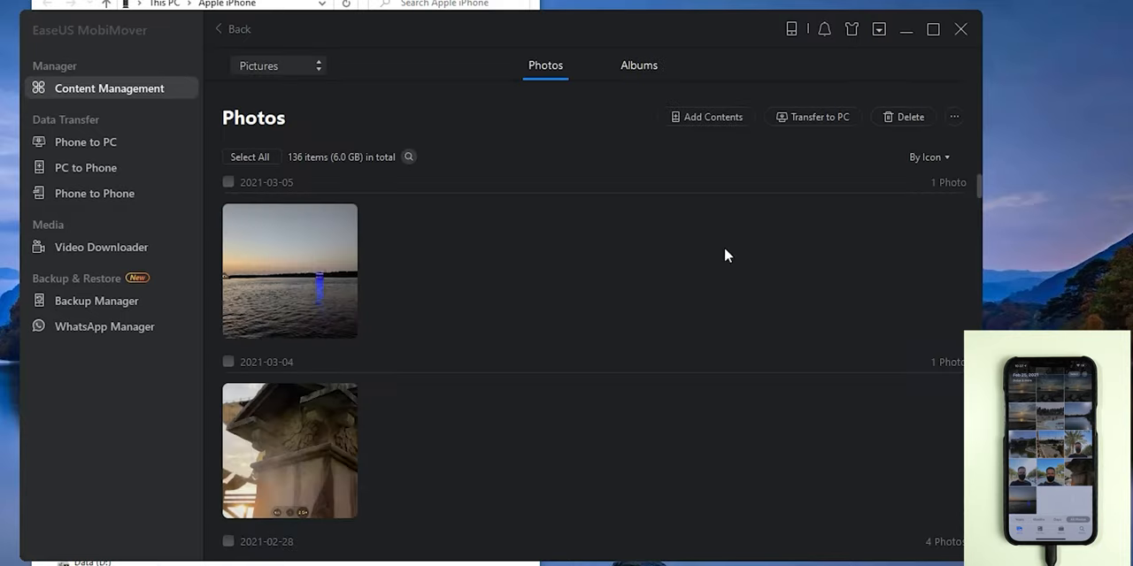
# Transfer the 2021-02-28 and 2021-02-26 photos to the PC, keeping the default storage path.
pyautogui.scroll(-3)
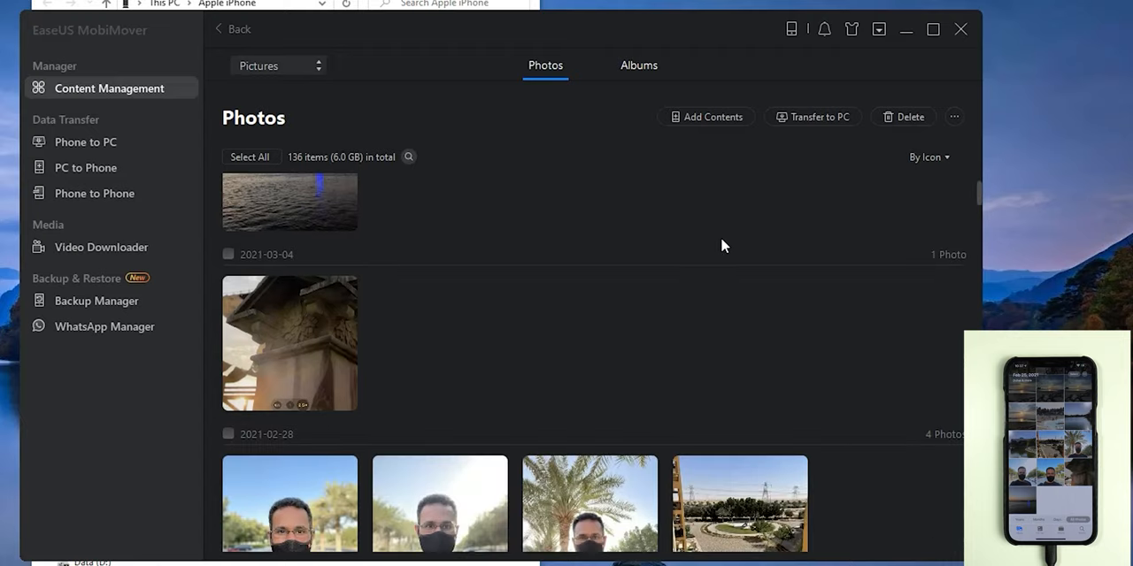
pyautogui.scroll(-3)
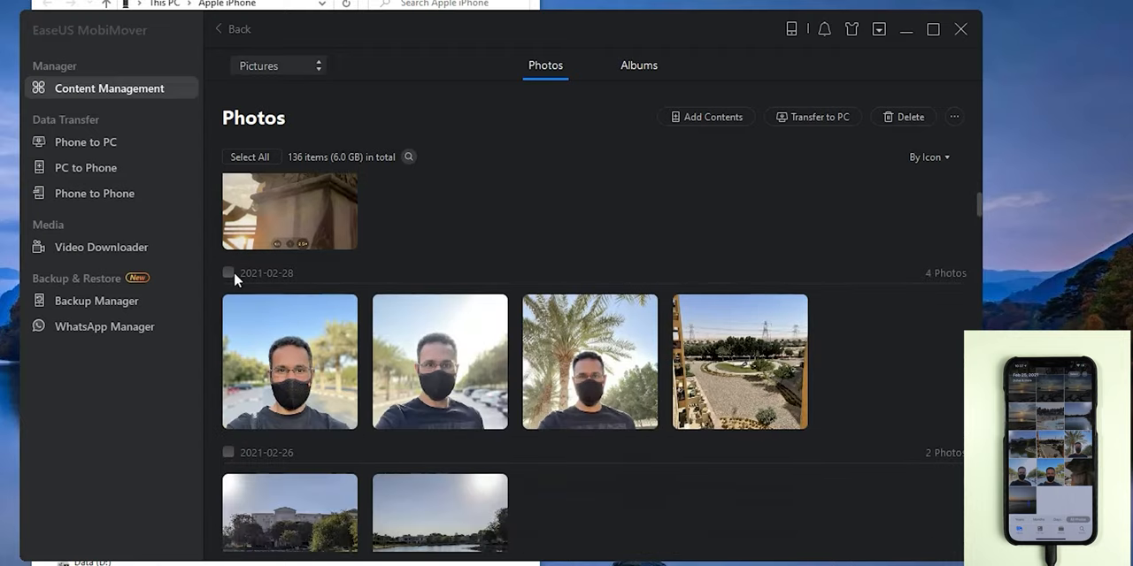
pyautogui.click(229, 272)
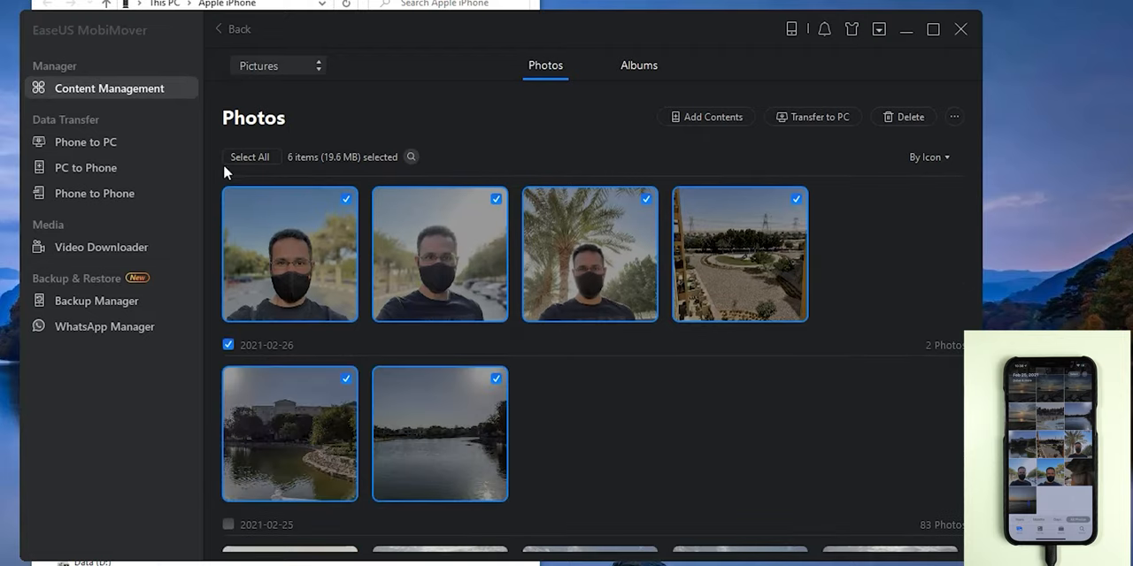
pyautogui.moveTo(294, 180)
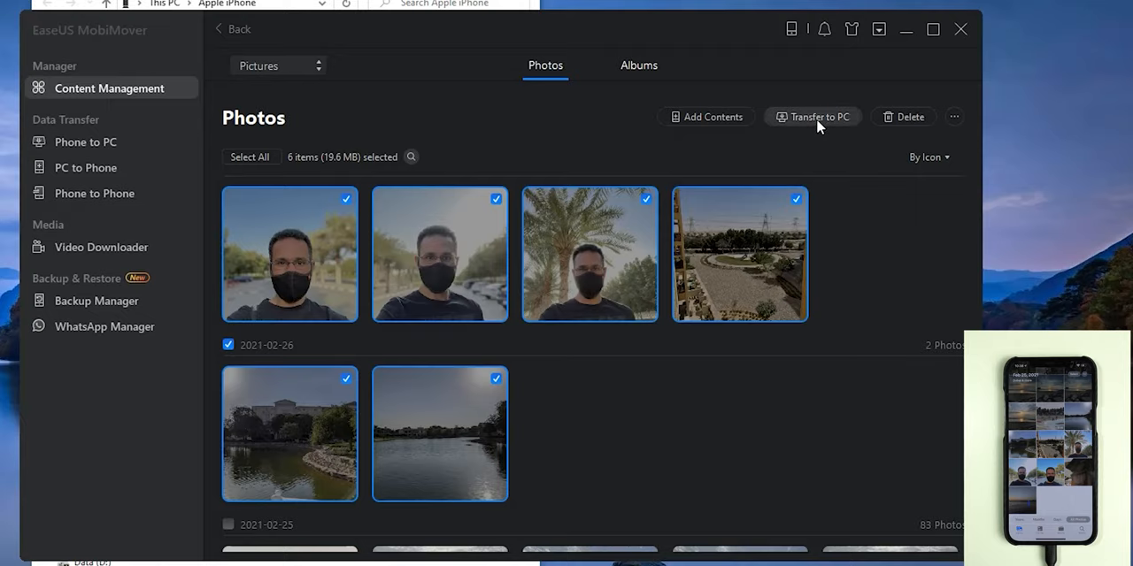
pyautogui.click(812, 115)
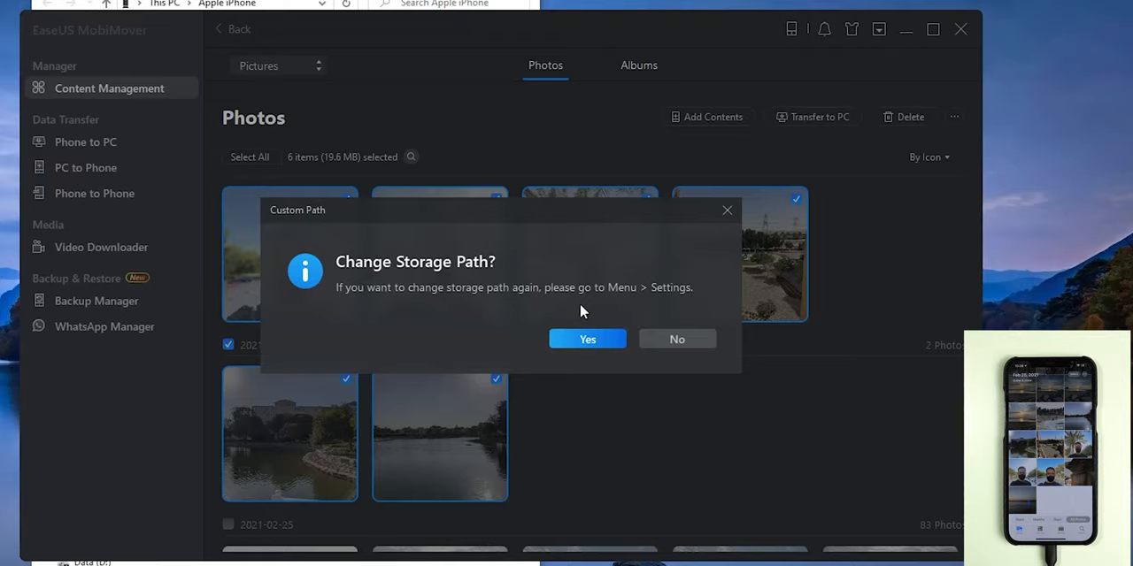
pyautogui.moveTo(650, 332)
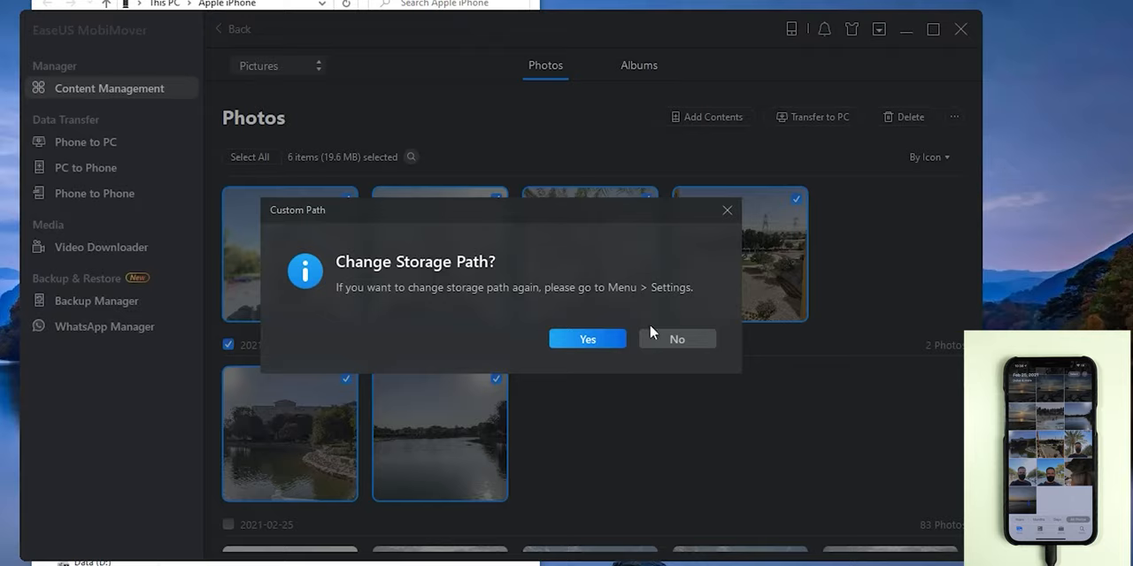
pyautogui.click(587, 339)
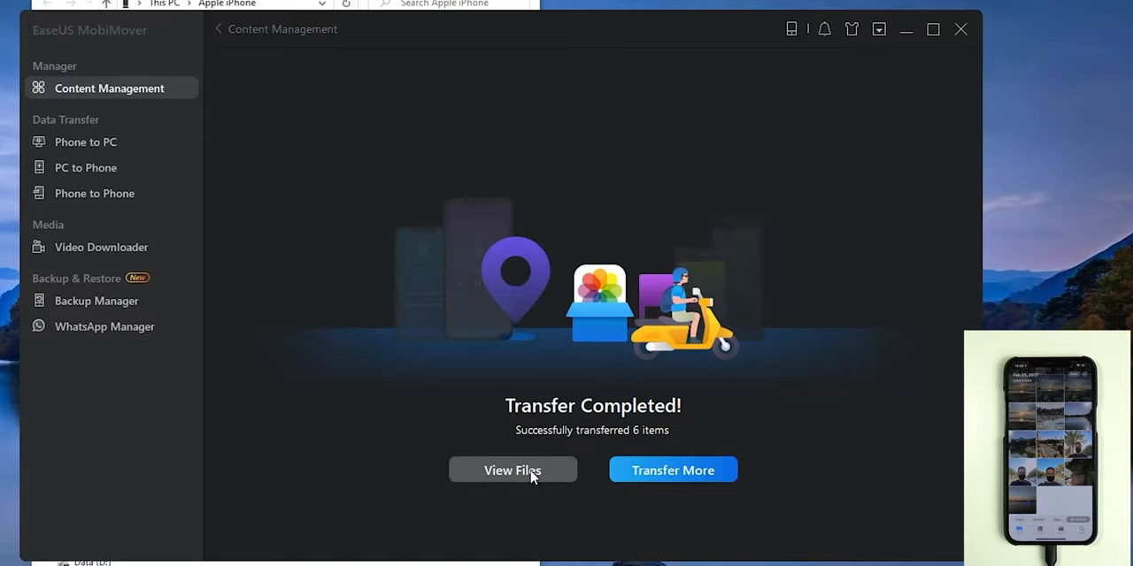
# Open the Photos folder in the Desktop export and view the first image.
pyautogui.click(512, 470)
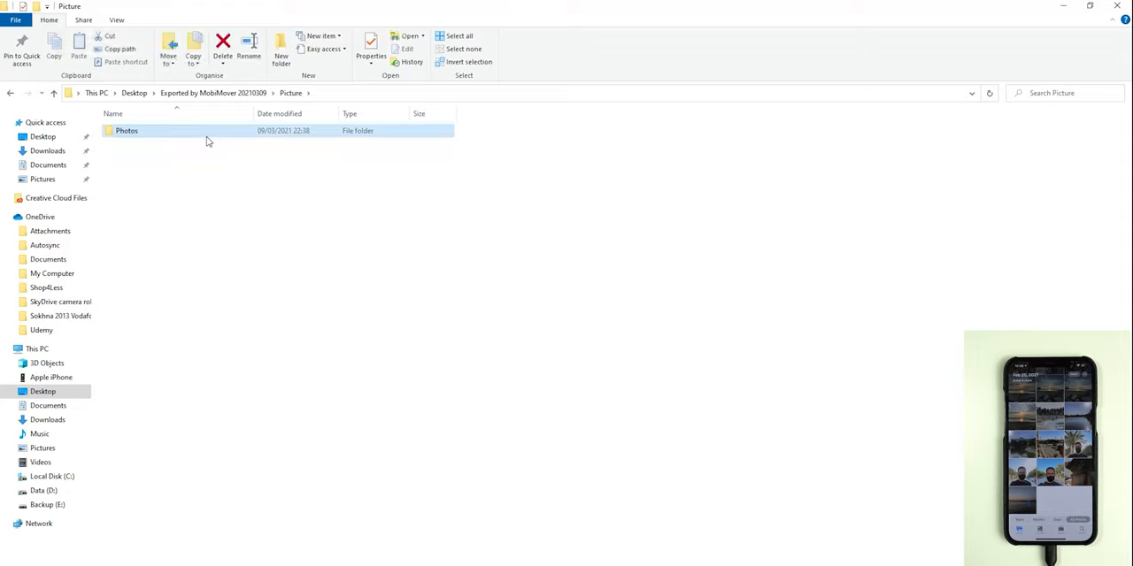
pyautogui.doubleClick(127, 130)
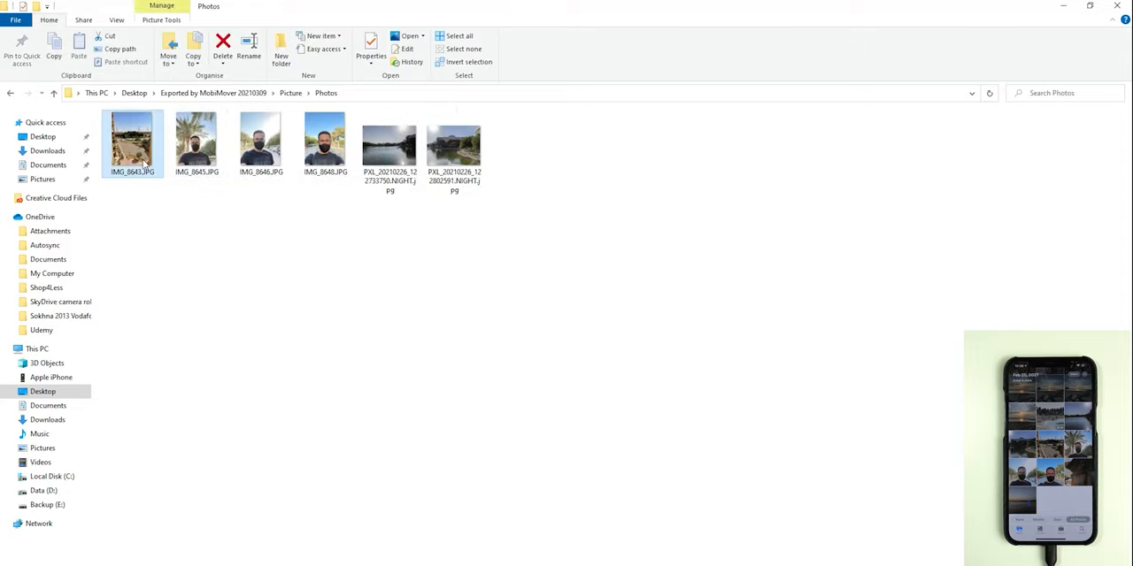
pyautogui.doubleClick(196, 139)
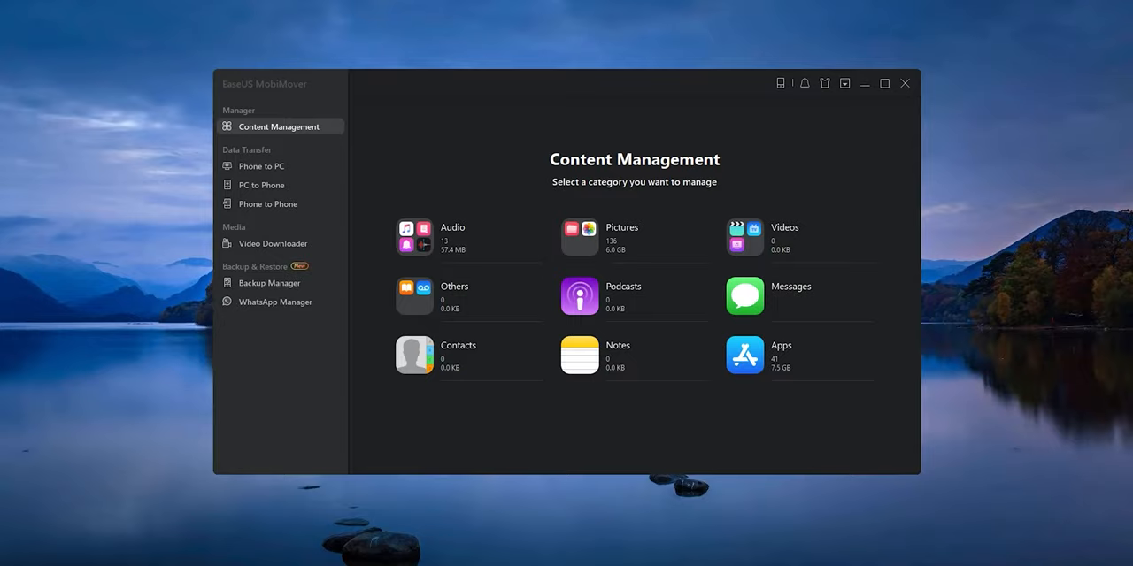
# Browse the Phone to PC and PC to Phone modes, then reach the Phone to Phone page.
pyautogui.click(260, 167)
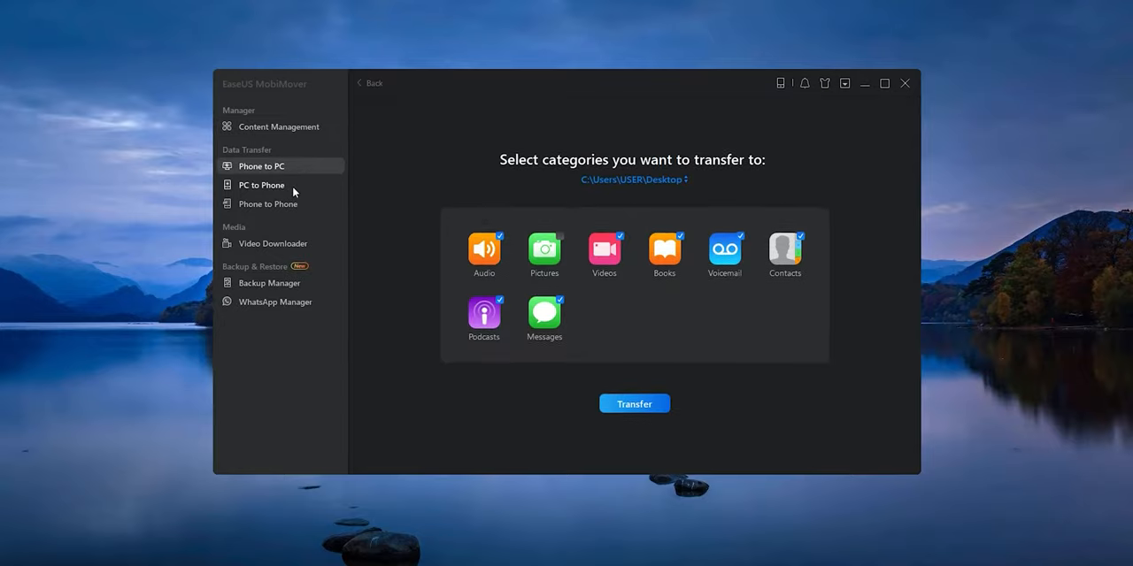
pyautogui.click(261, 184)
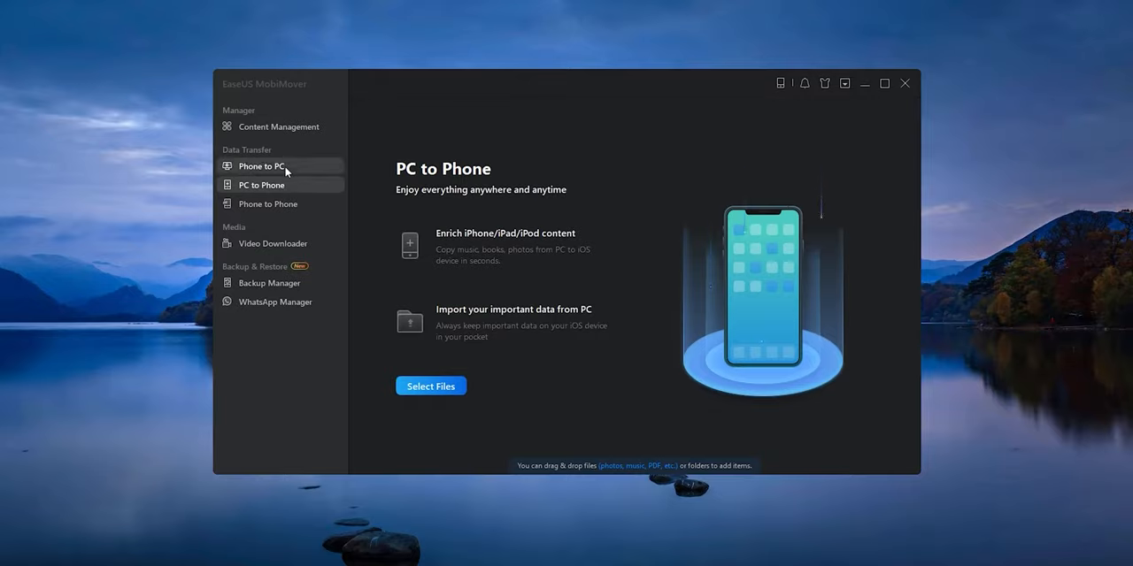
pyautogui.click(430, 386)
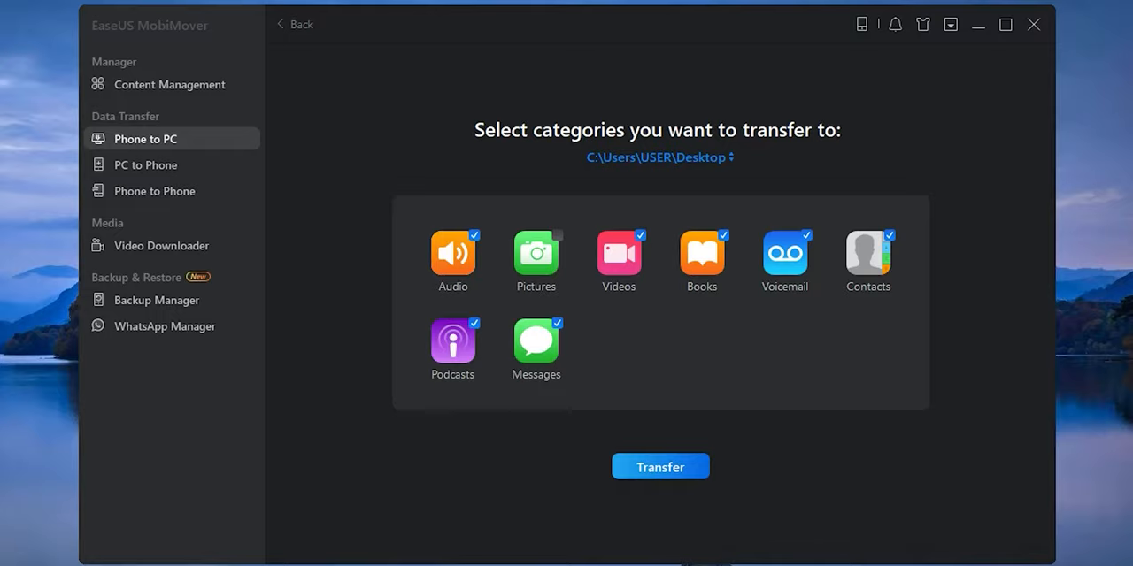
pyautogui.click(144, 165)
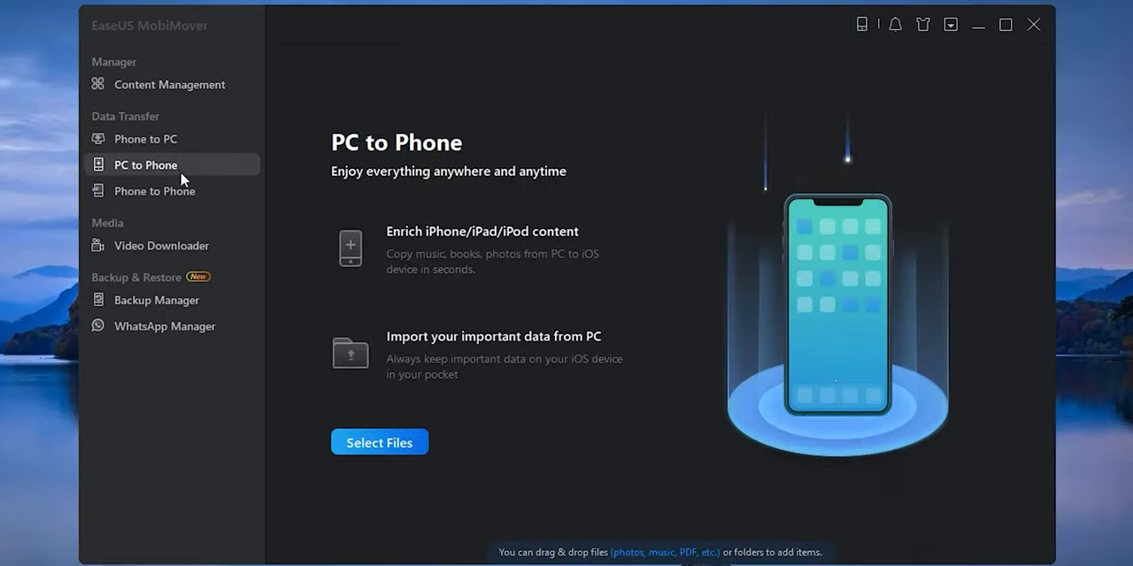
pyautogui.click(379, 442)
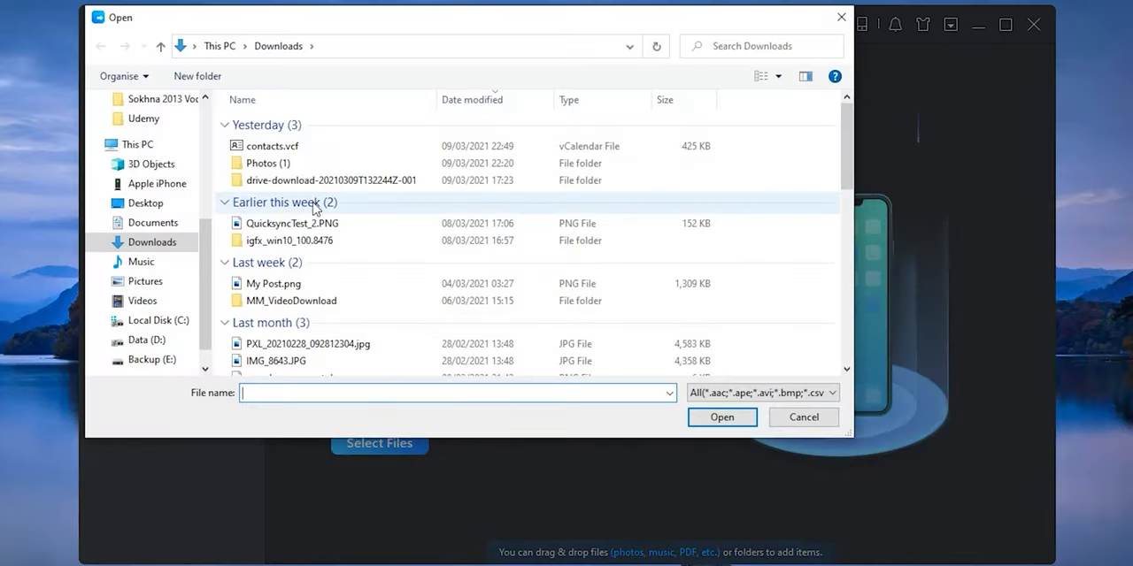
pyautogui.click(803, 417)
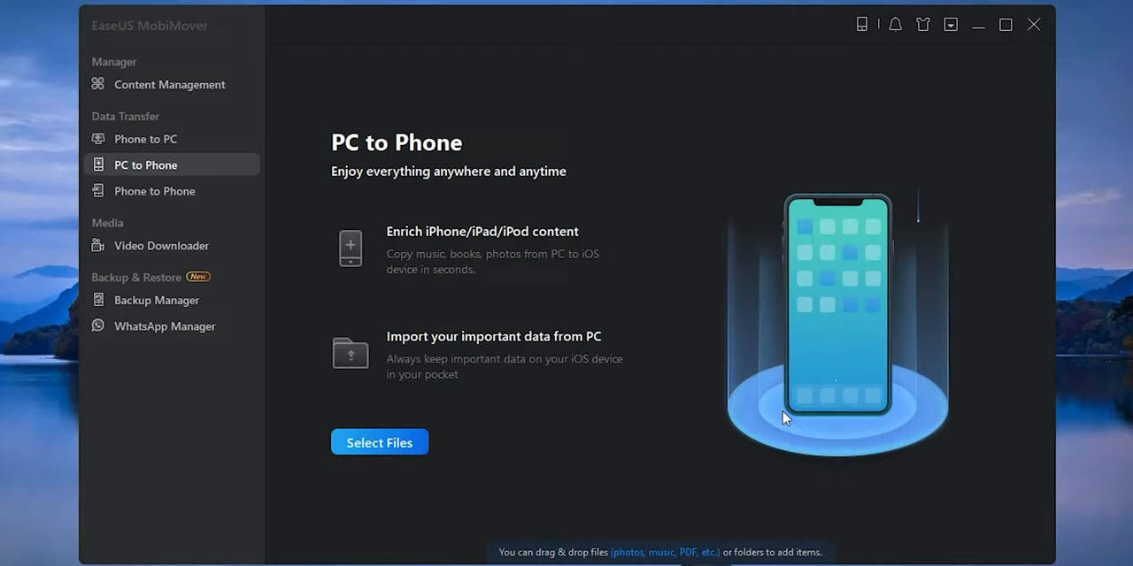
pyautogui.moveTo(624, 419)
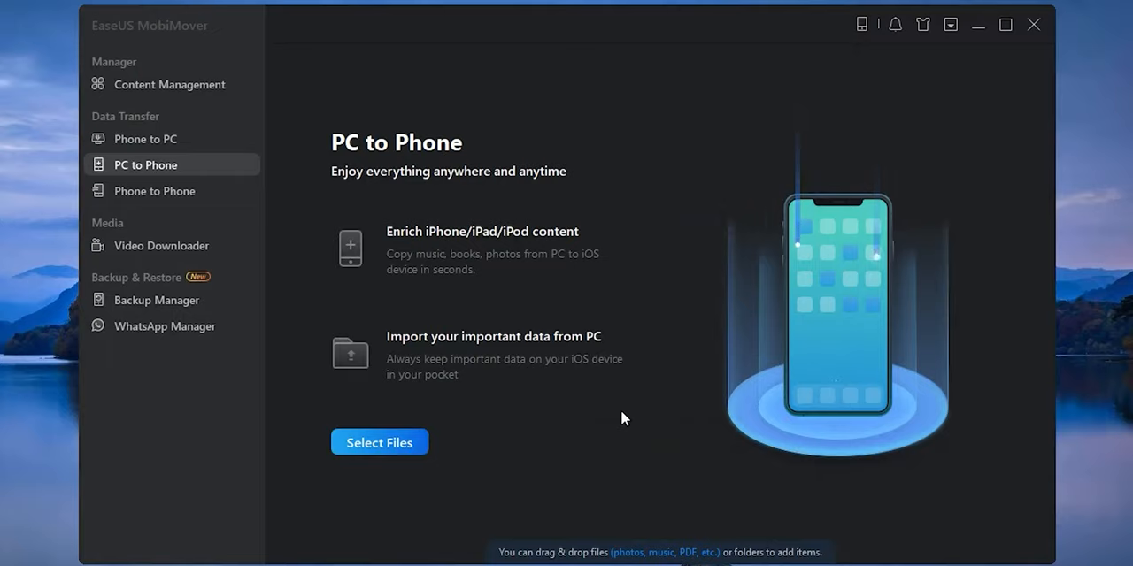
pyautogui.click(155, 190)
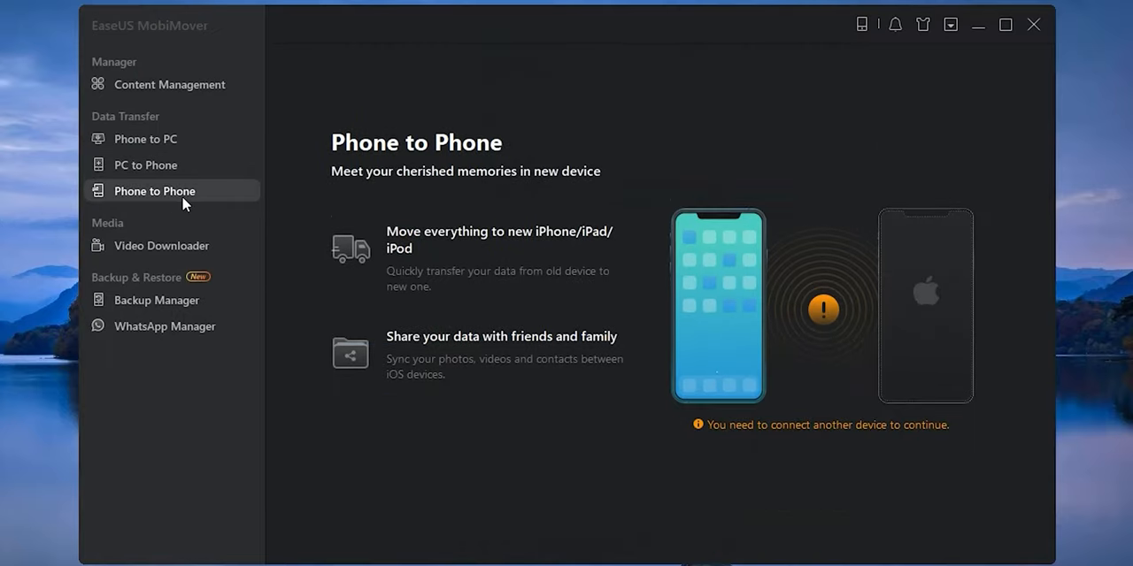
pyautogui.moveTo(461, 244)
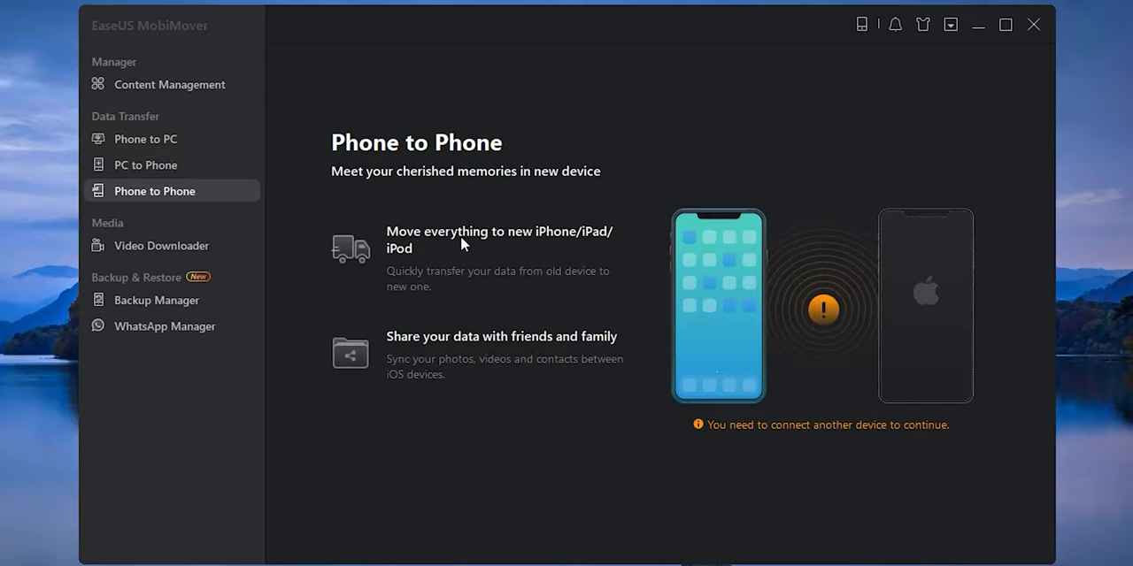
pyautogui.moveTo(557, 252)
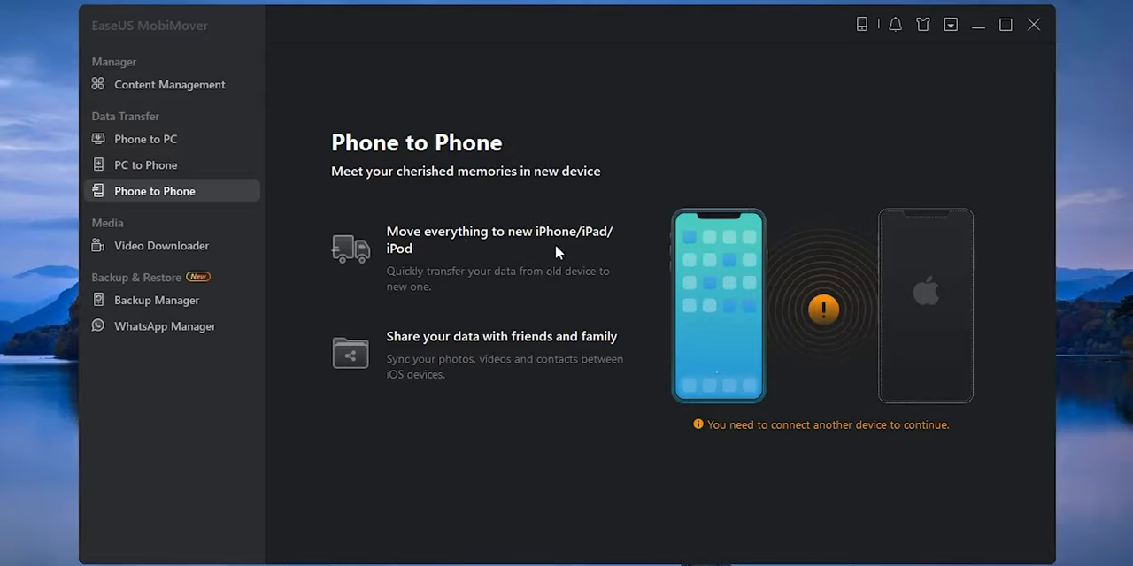
pyautogui.moveTo(387, 274)
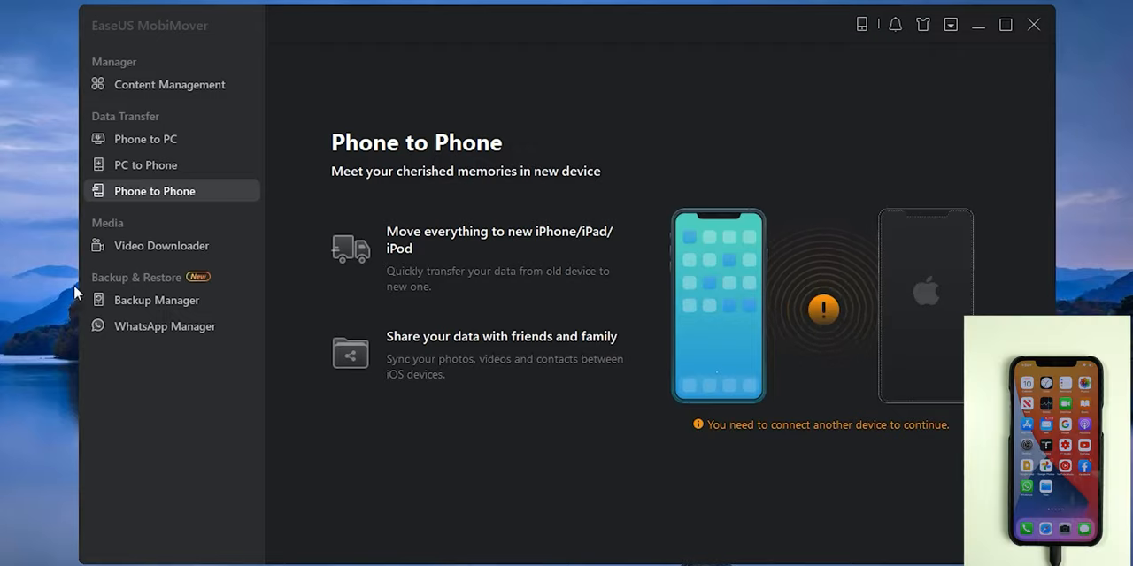
# Download the YouTube video with Video Downloader, then open the iPhone's empty Movies section.
pyautogui.click(161, 245)
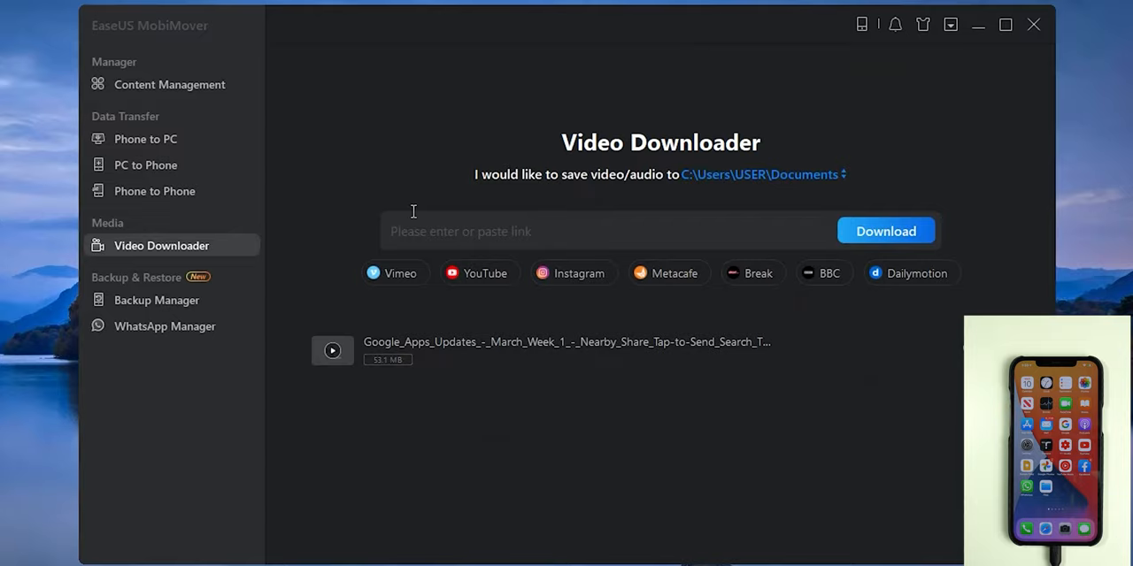
pyautogui.moveTo(394, 294)
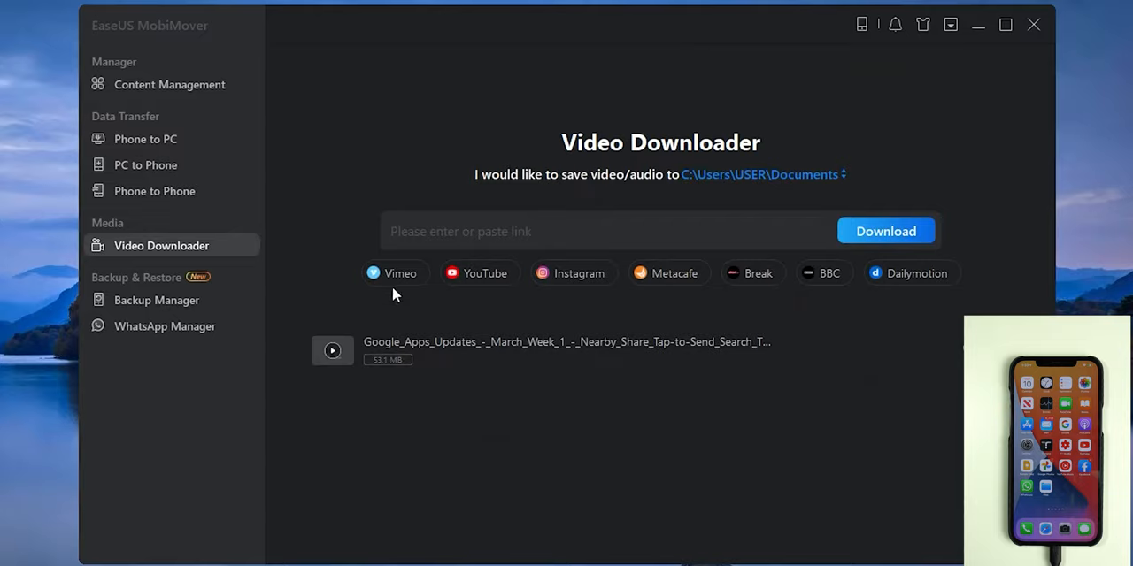
pyautogui.moveTo(578, 272)
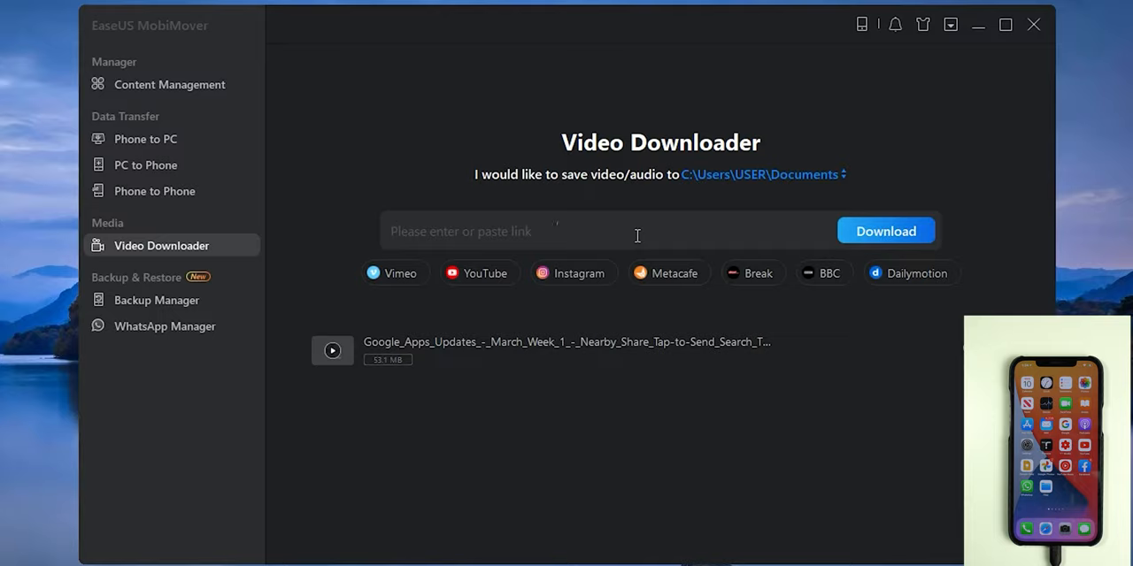
pyautogui.click(886, 231)
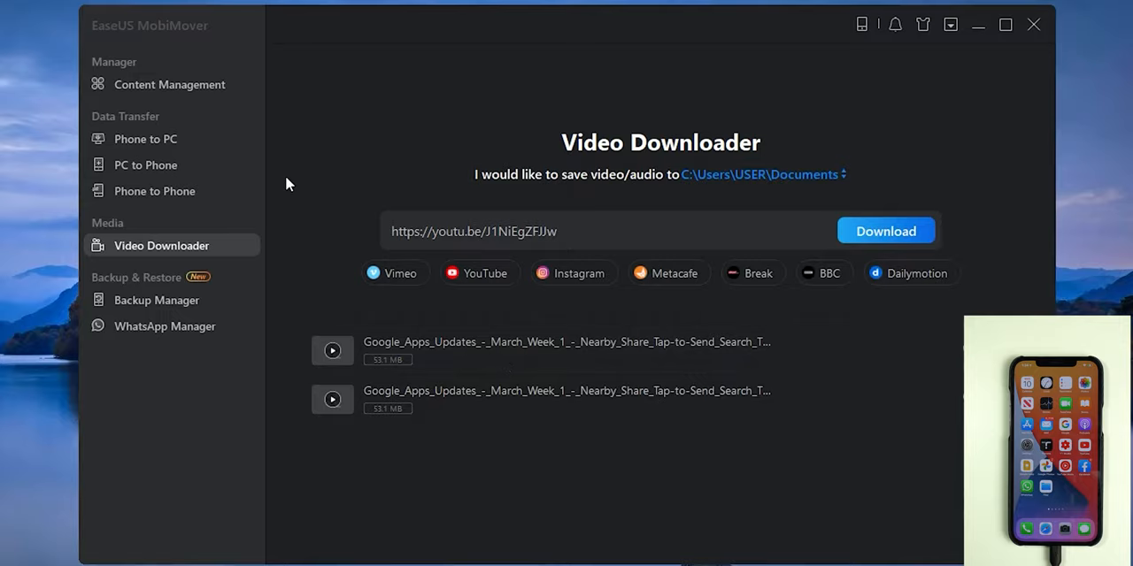
pyautogui.click(169, 84)
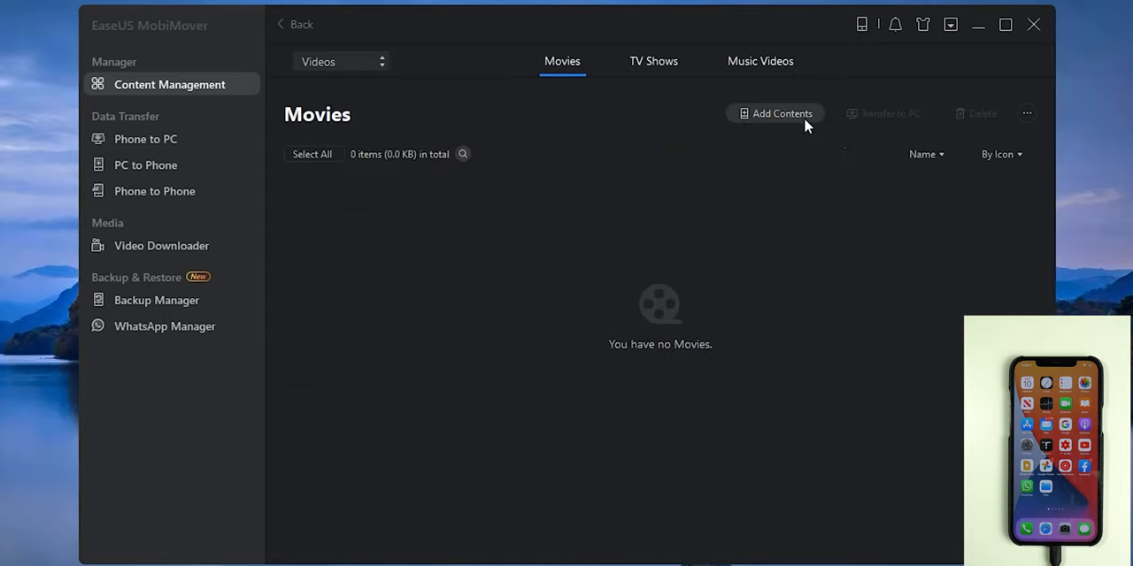
# Transfer the Google Apps Updates MP4 from Documents to the iPhone's Movies.
pyautogui.click(774, 114)
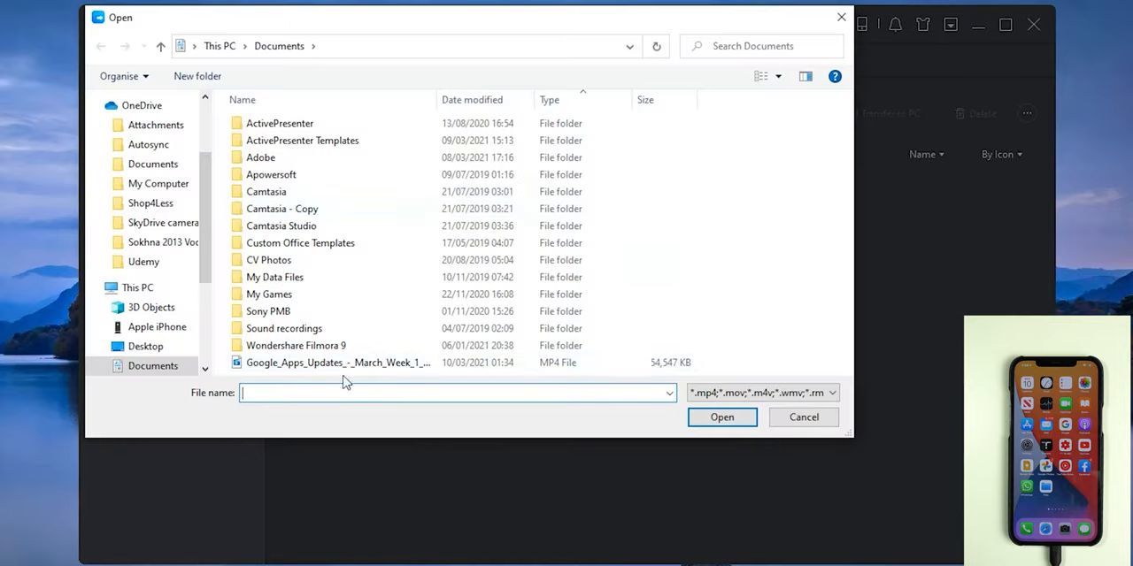
pyautogui.click(721, 417)
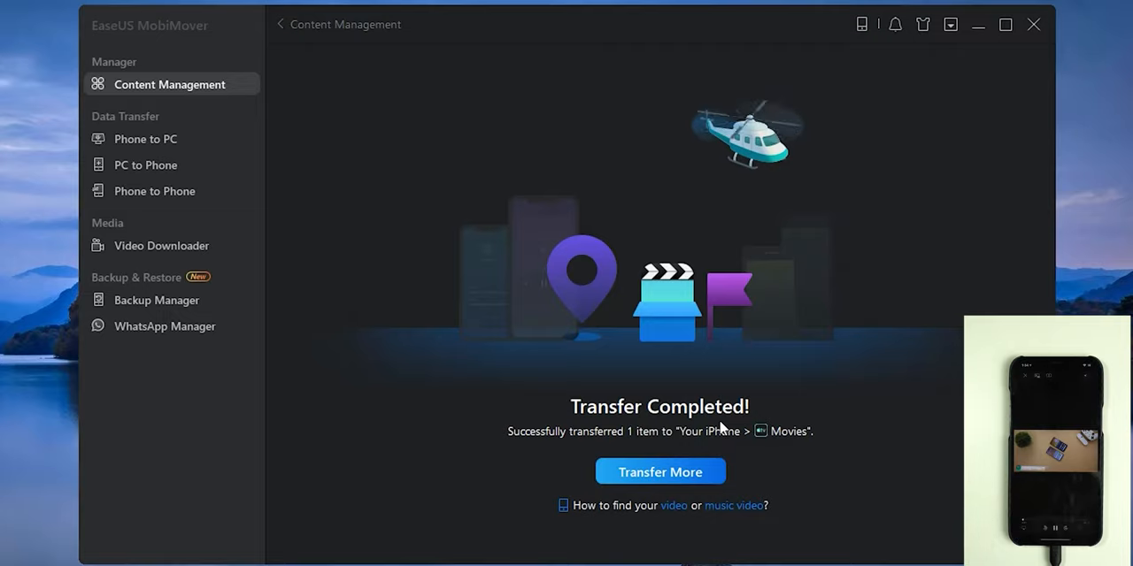
# Open Backup Manager and start an iPhone backup with all data categories checked.
pyautogui.click(157, 300)
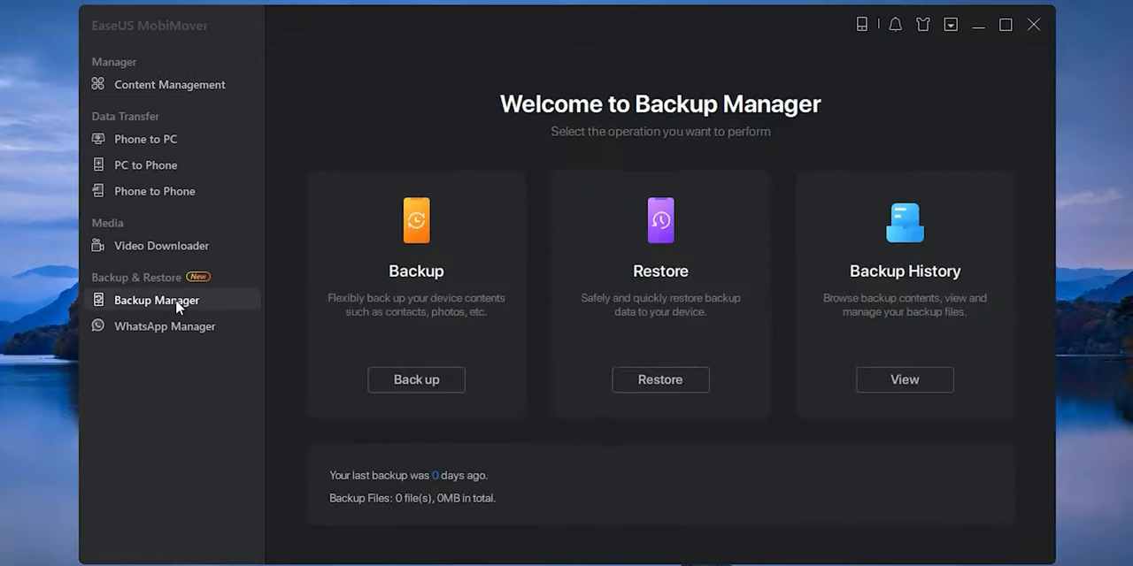
pyautogui.moveTo(475, 257)
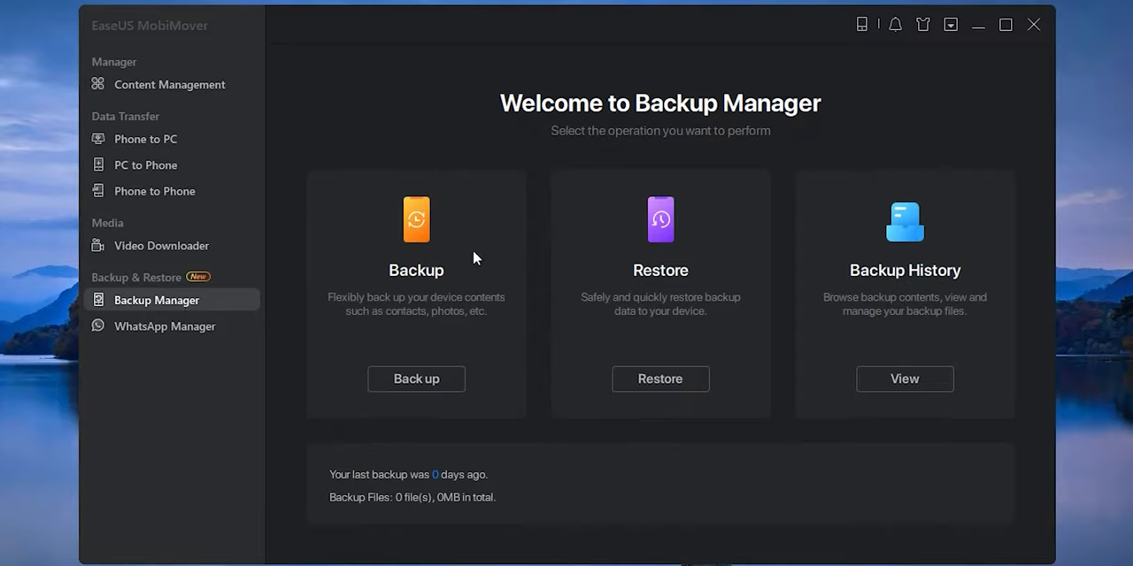
pyautogui.moveTo(680, 246)
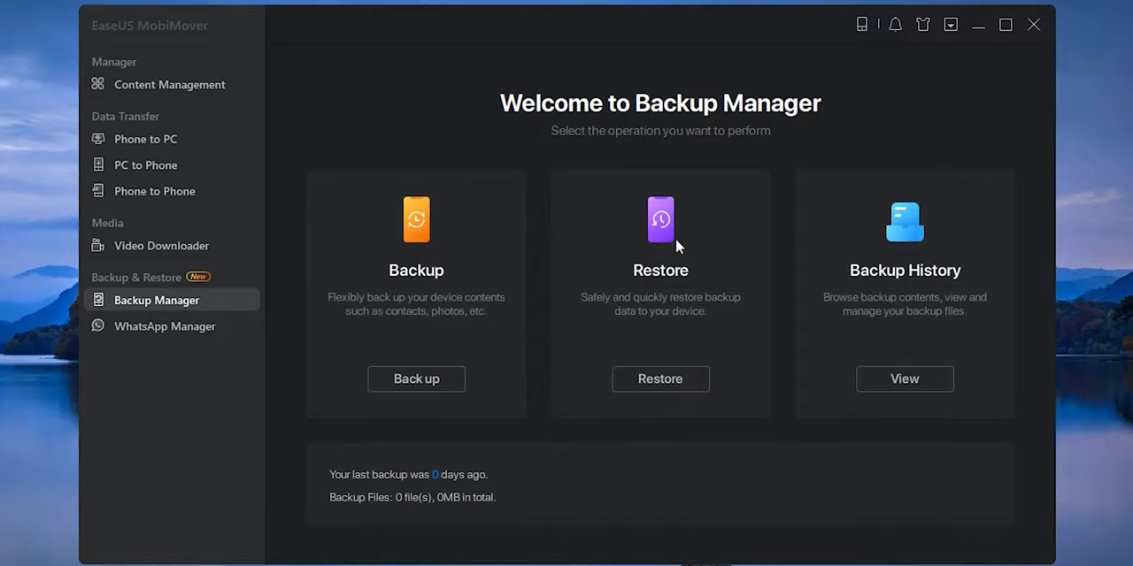
pyautogui.moveTo(474, 345)
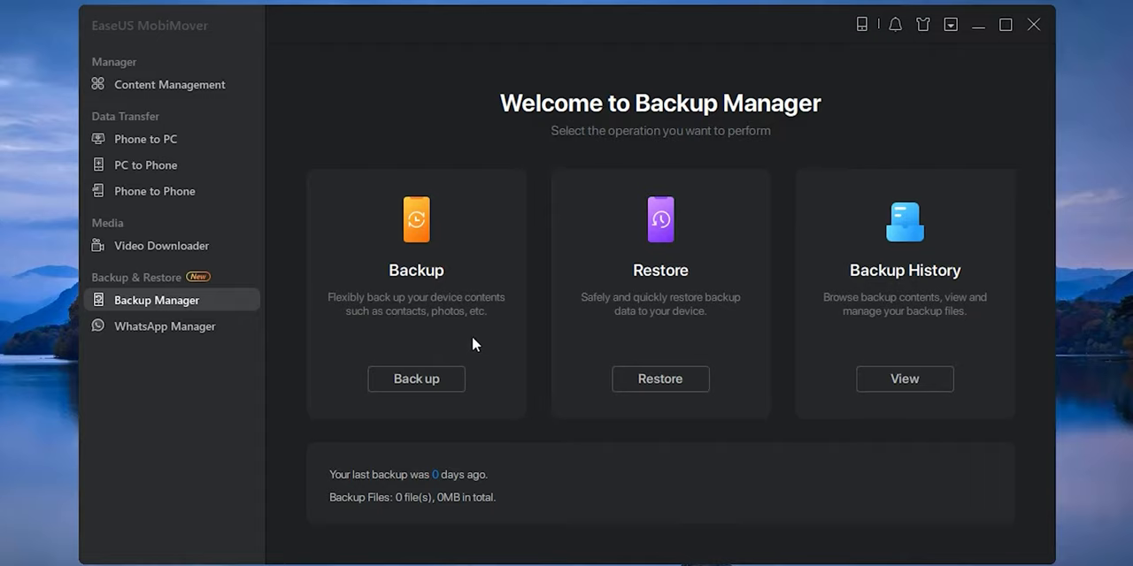
pyautogui.click(415, 379)
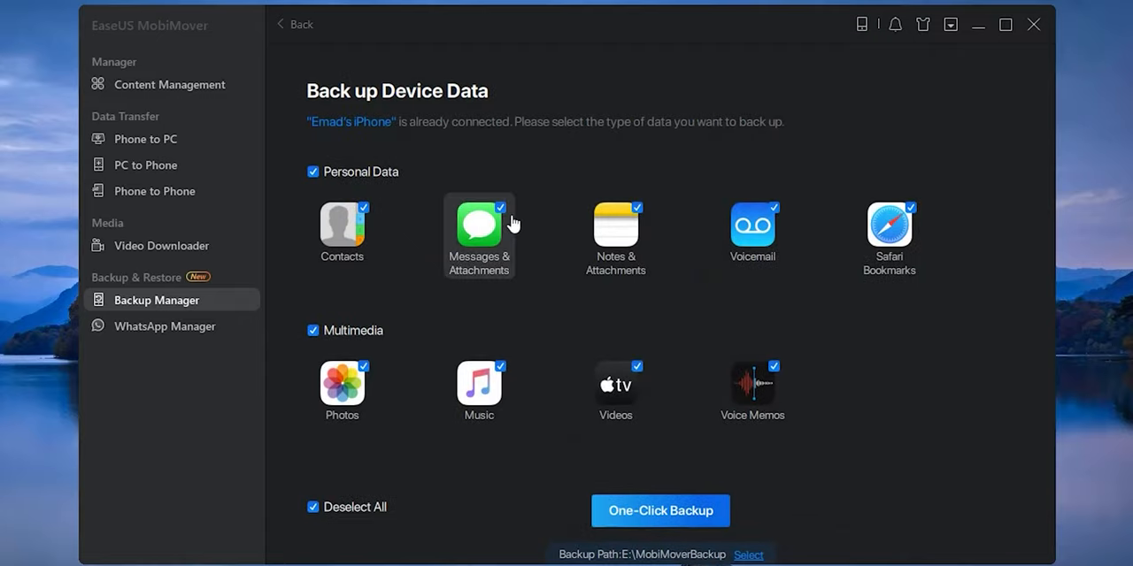
pyautogui.moveTo(623, 289)
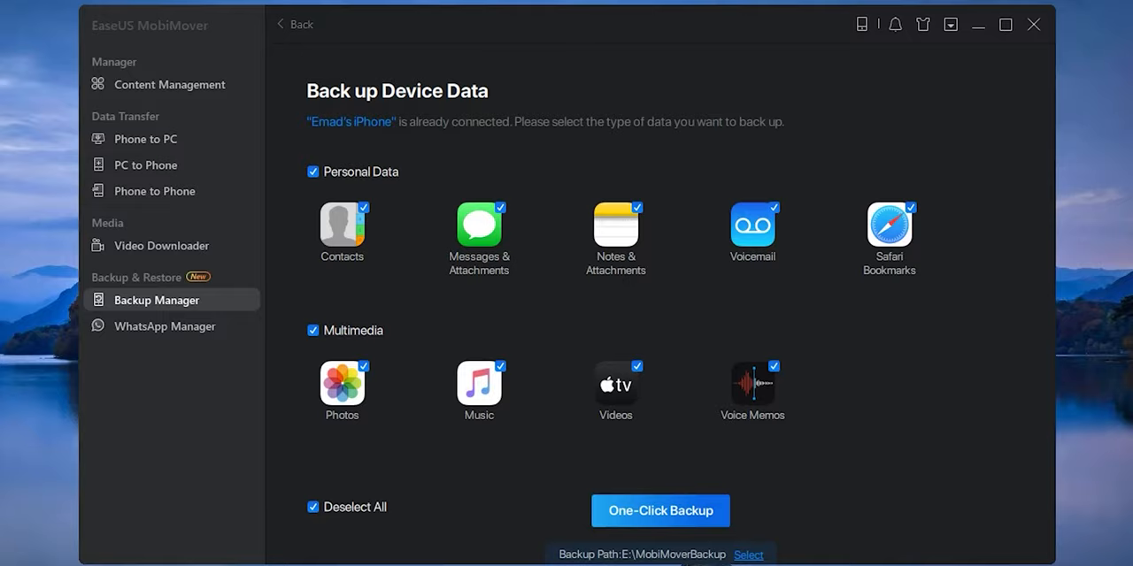
# Back up the iPhone's WhatsApp messages to the PC in WhatsApp Manager, producing a 1.07 GB backup.
pyautogui.click(164, 326)
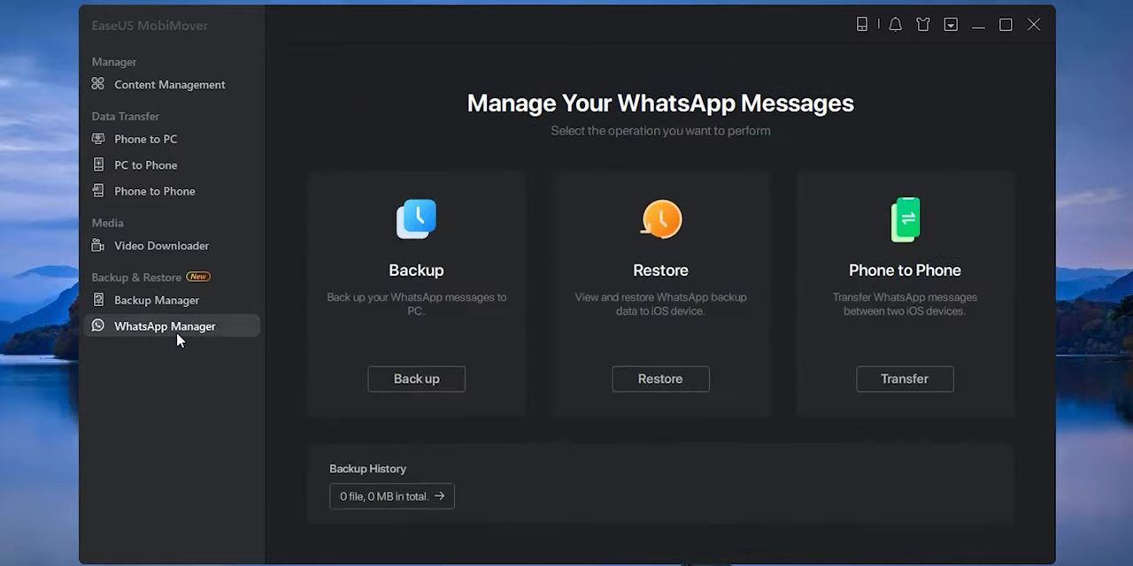
pyautogui.moveTo(419, 217)
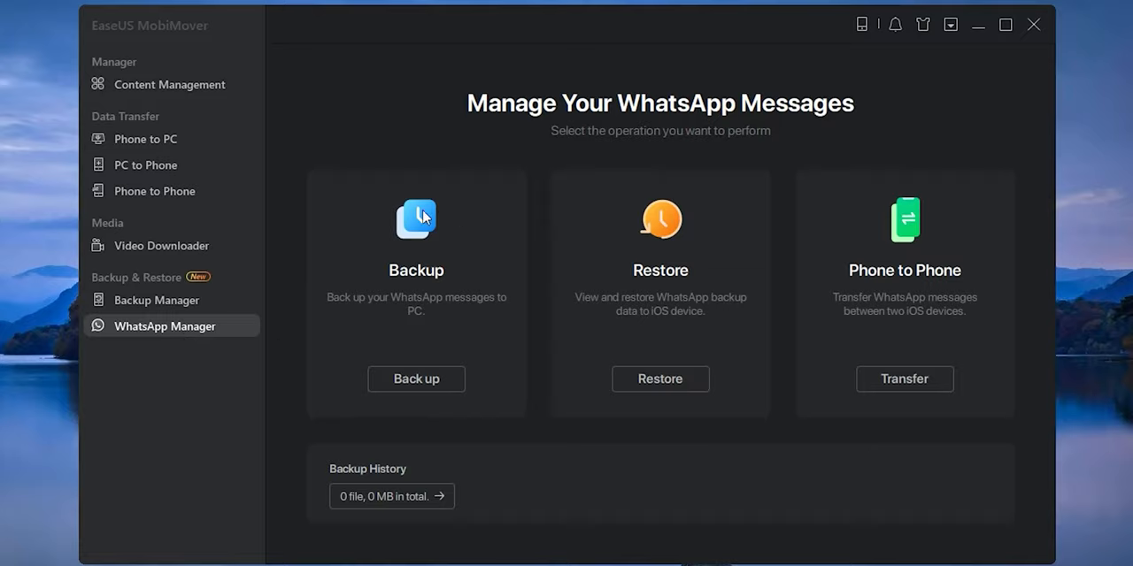
pyautogui.moveTo(730, 272)
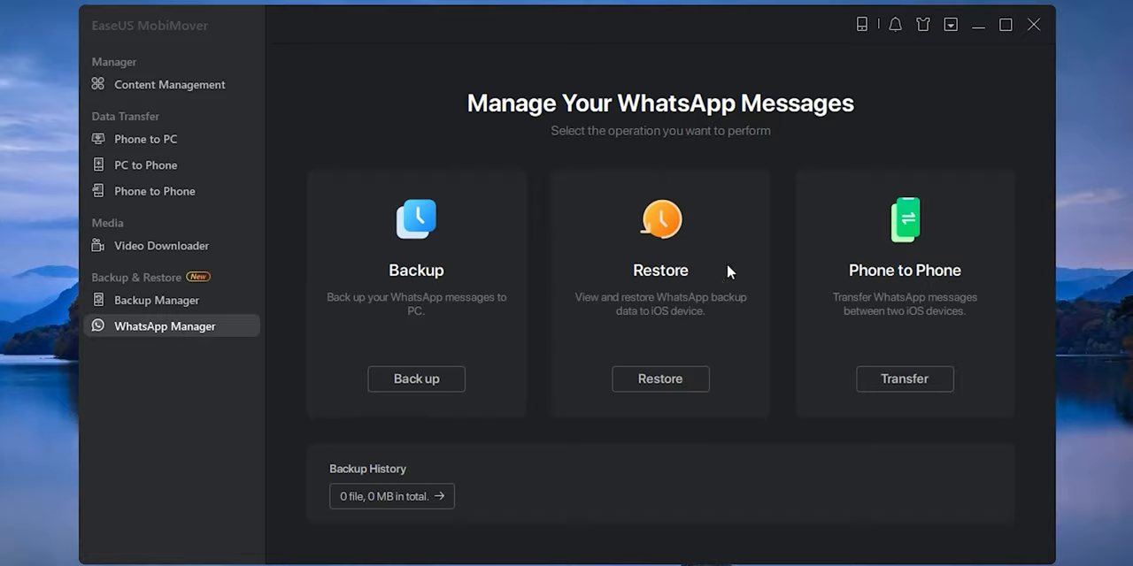
pyautogui.moveTo(646, 243)
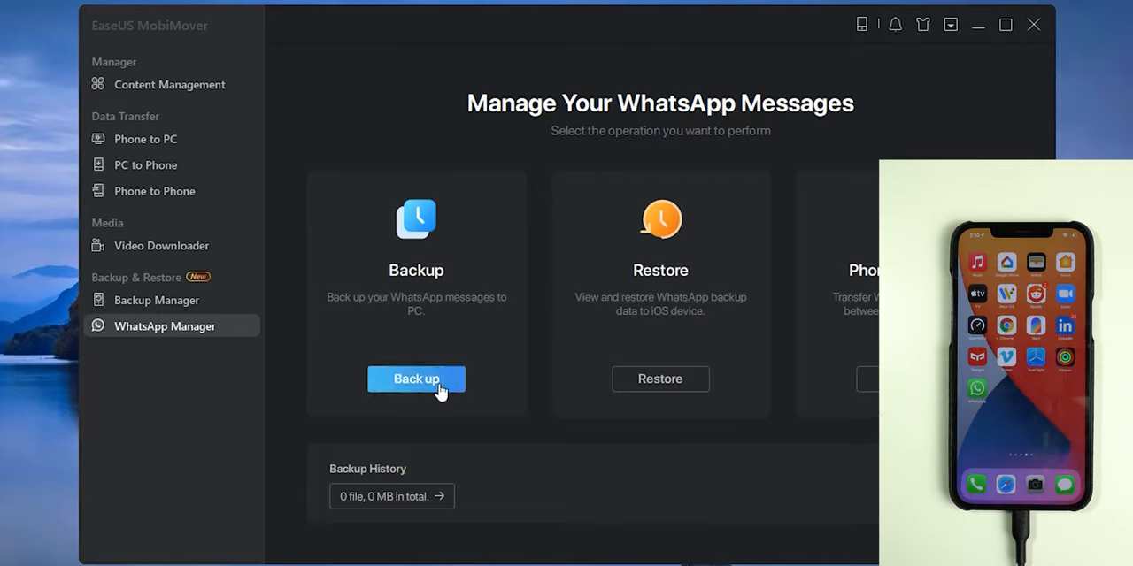
pyautogui.click(416, 379)
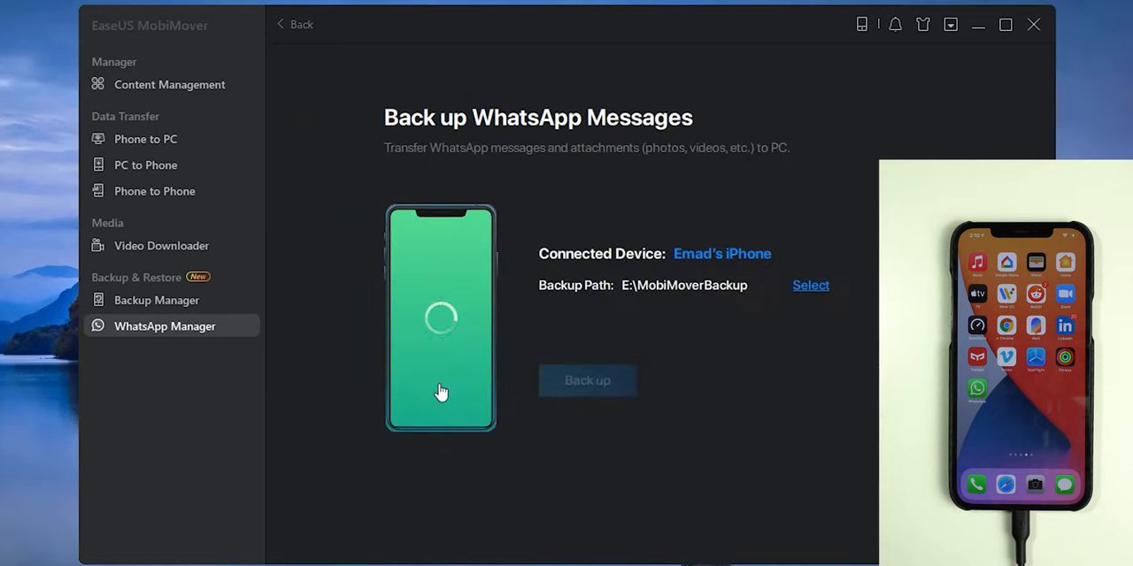
pyautogui.click(587, 380)
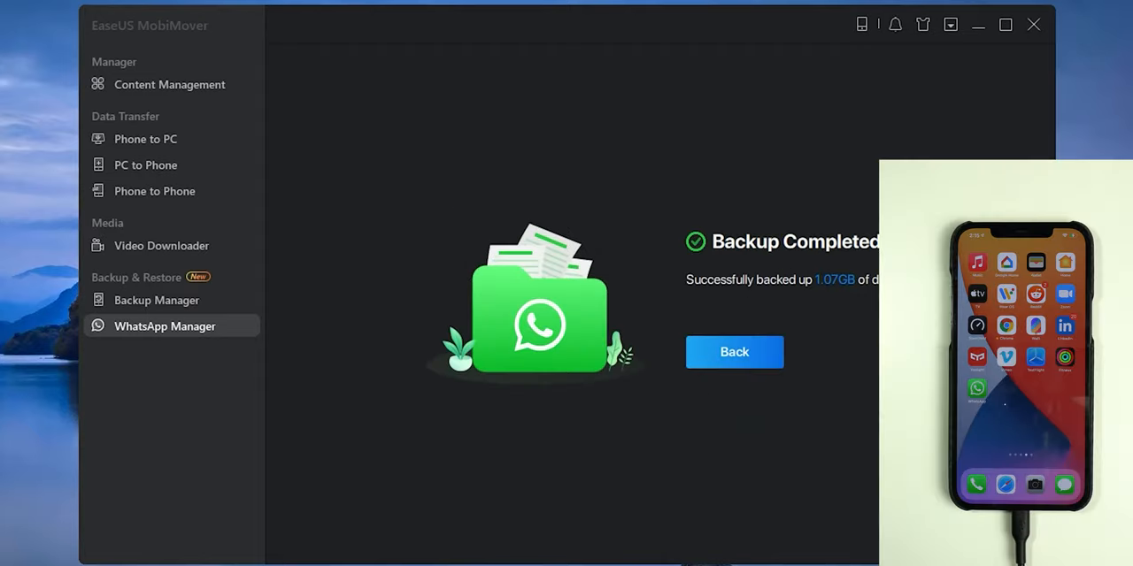
pyautogui.click(734, 351)
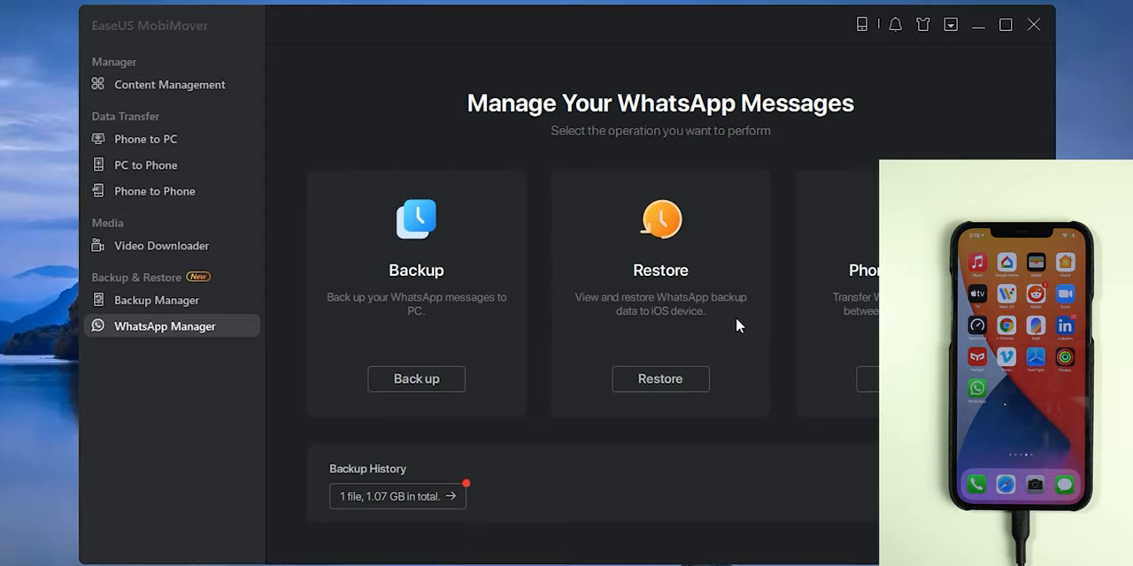
# Restore the 1.07 GB WhatsApp backup from 2021-03-10 onto the iPhone.
pyautogui.click(661, 379)
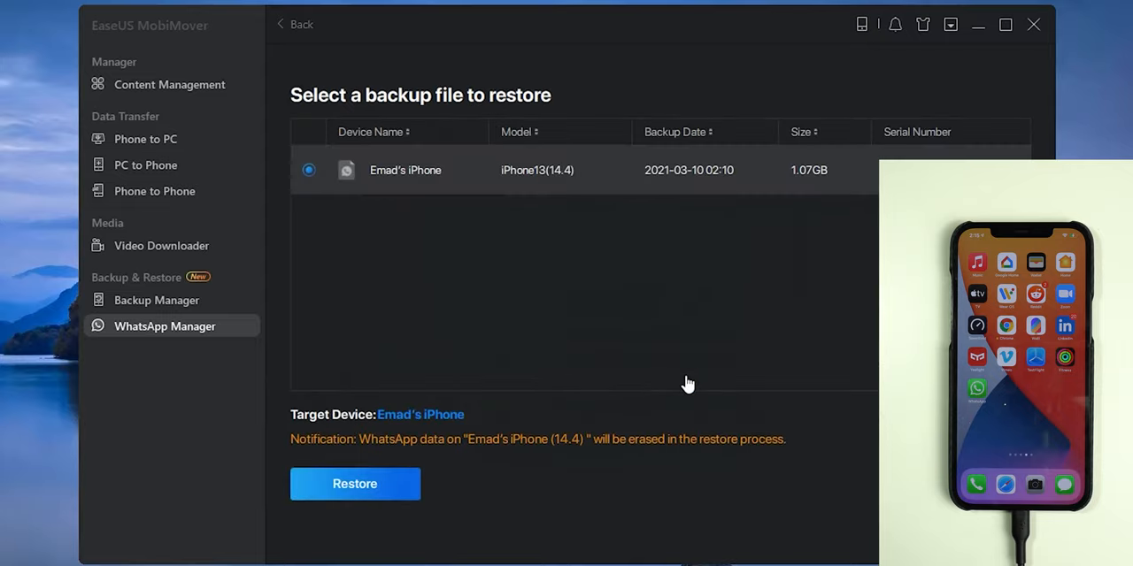
pyautogui.moveTo(699, 177)
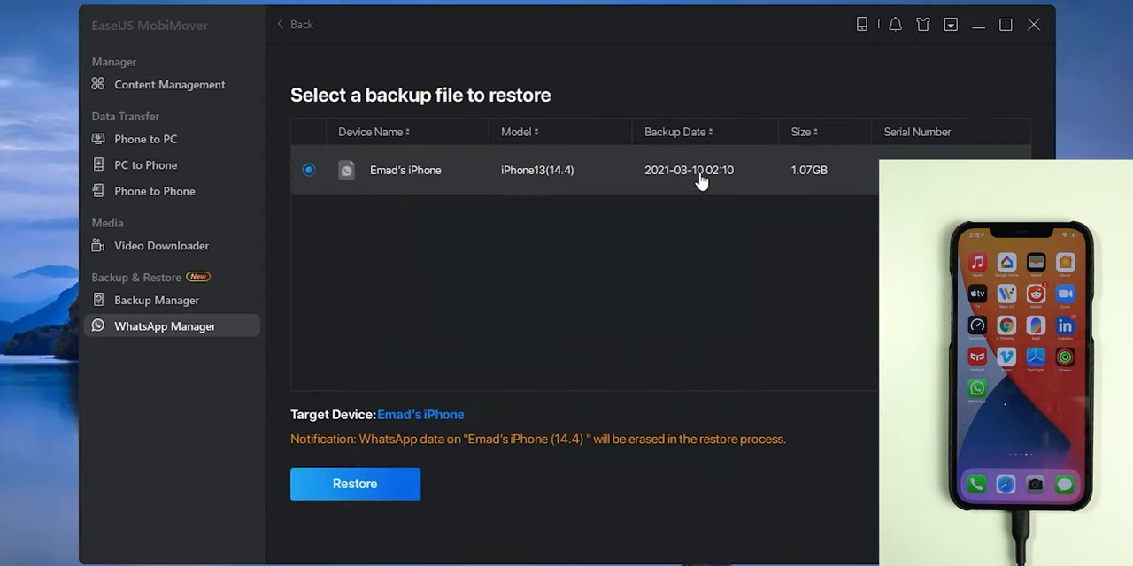
pyautogui.moveTo(788, 188)
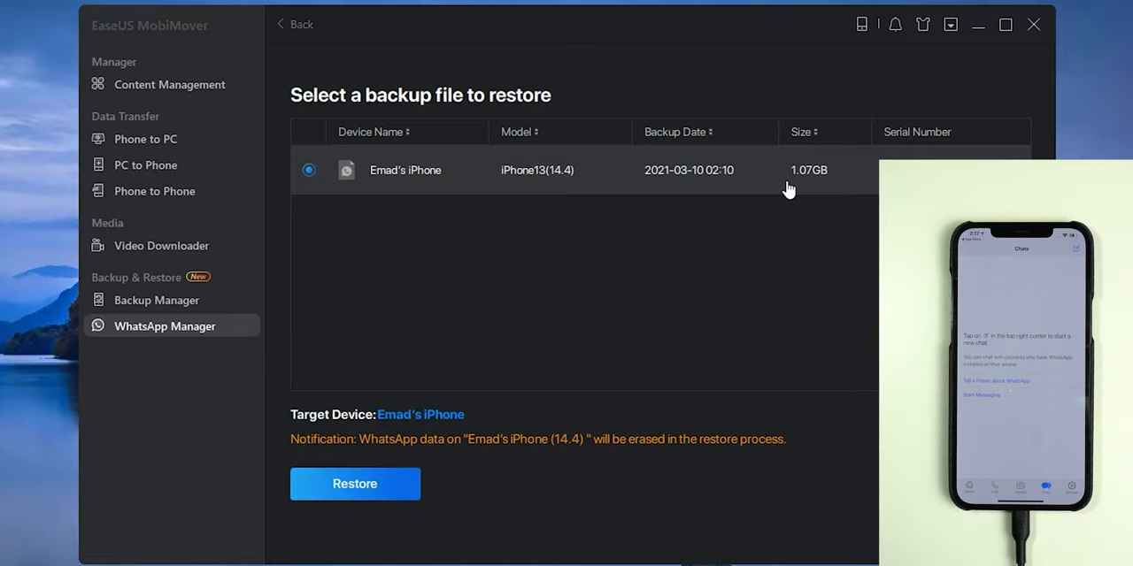
pyautogui.moveTo(571, 425)
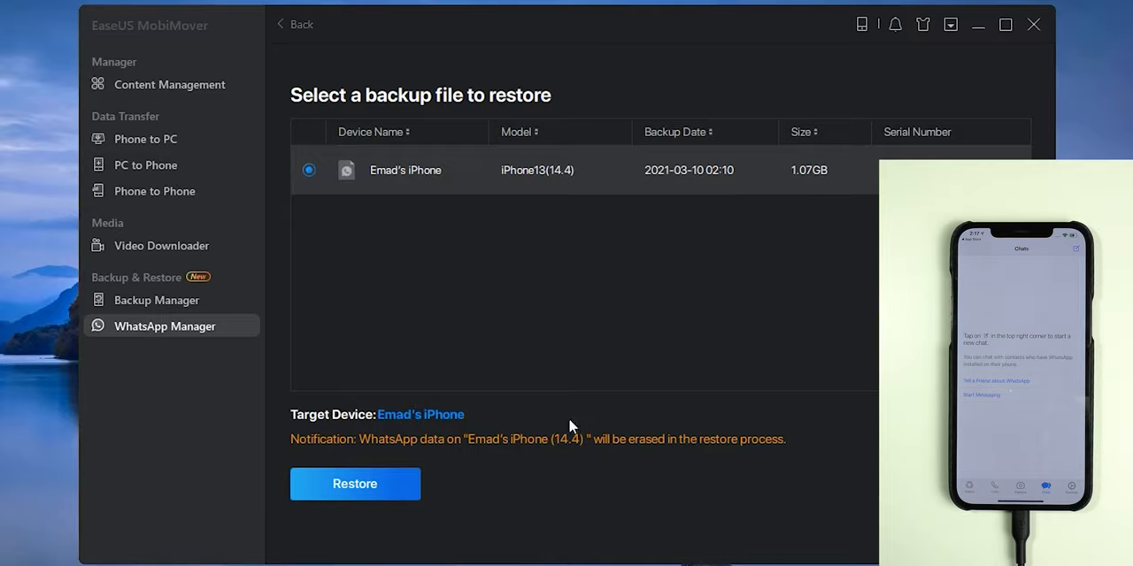
pyautogui.click(354, 484)
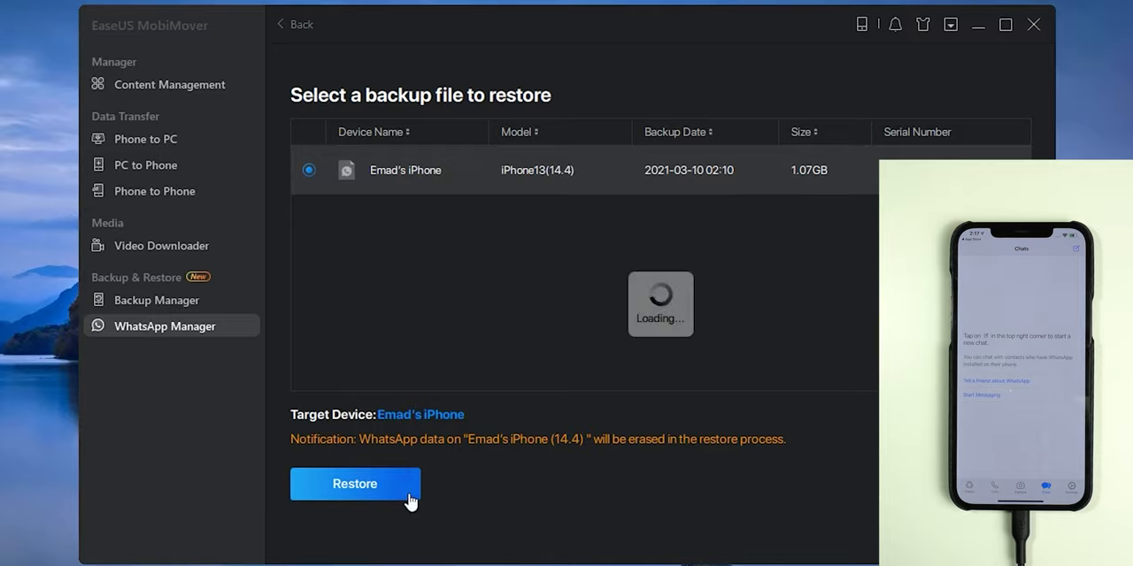
pyautogui.click(354, 484)
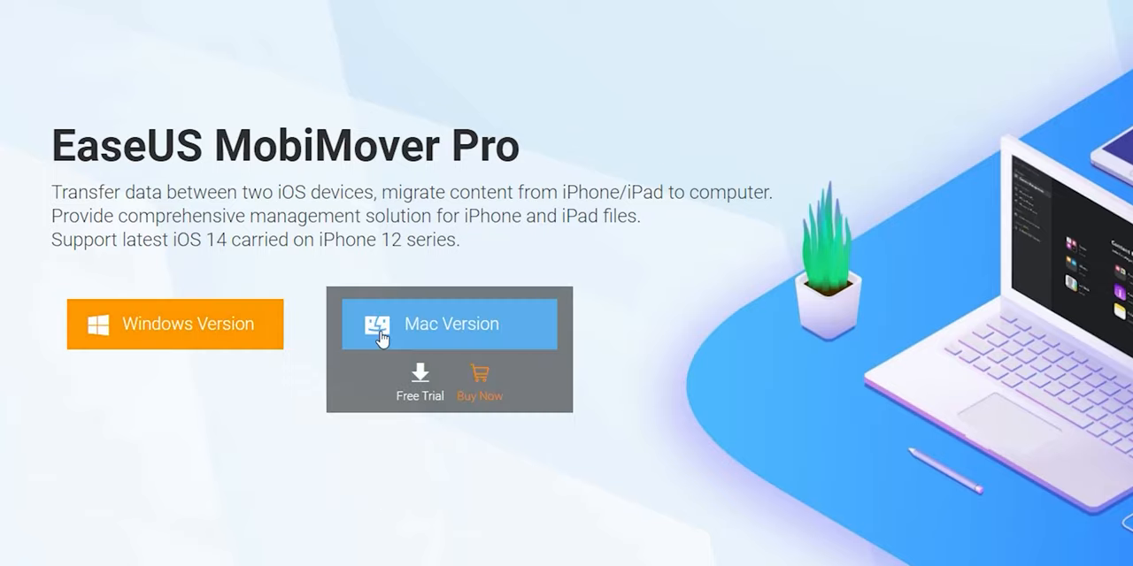
pyautogui.moveTo(174, 324)
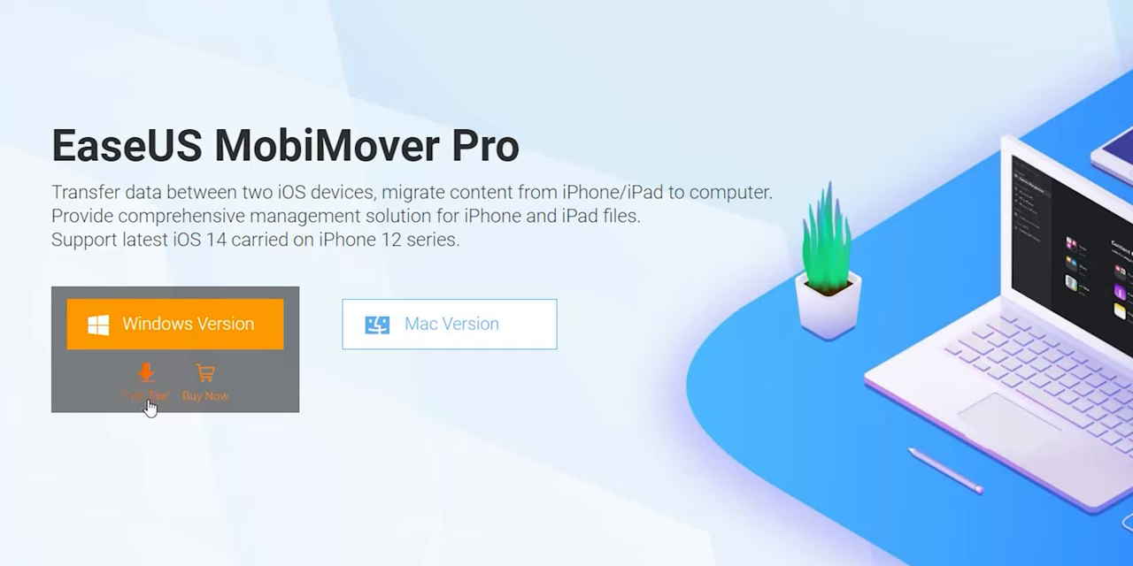
pyautogui.moveTo(206, 398)
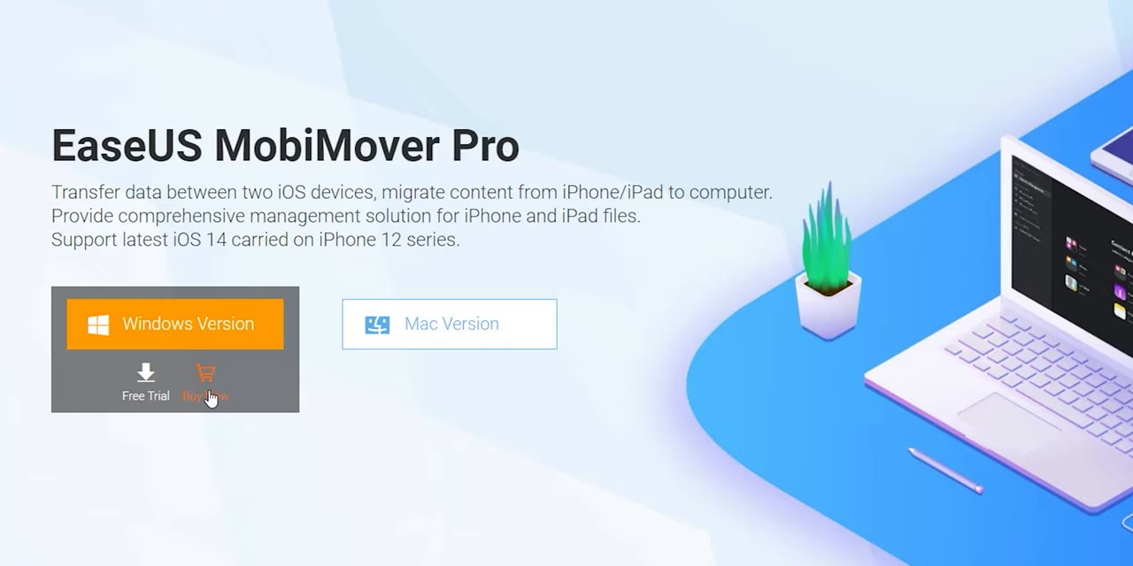
# Choose Buy Now for the 1-Month MobiMover Pro Windows plan.
pyautogui.click(206, 395)
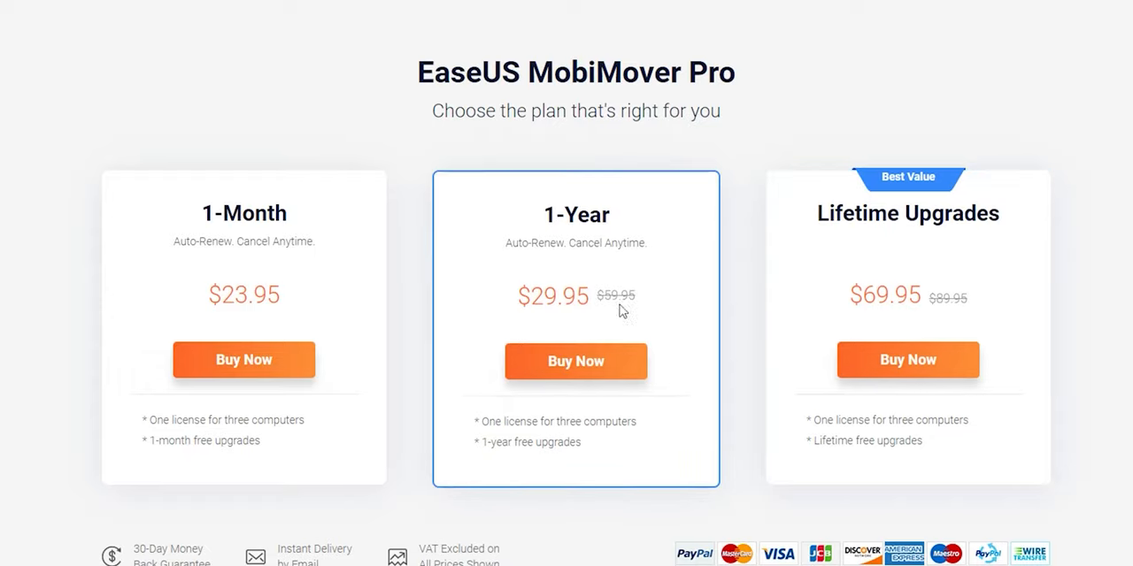
pyautogui.click(243, 361)
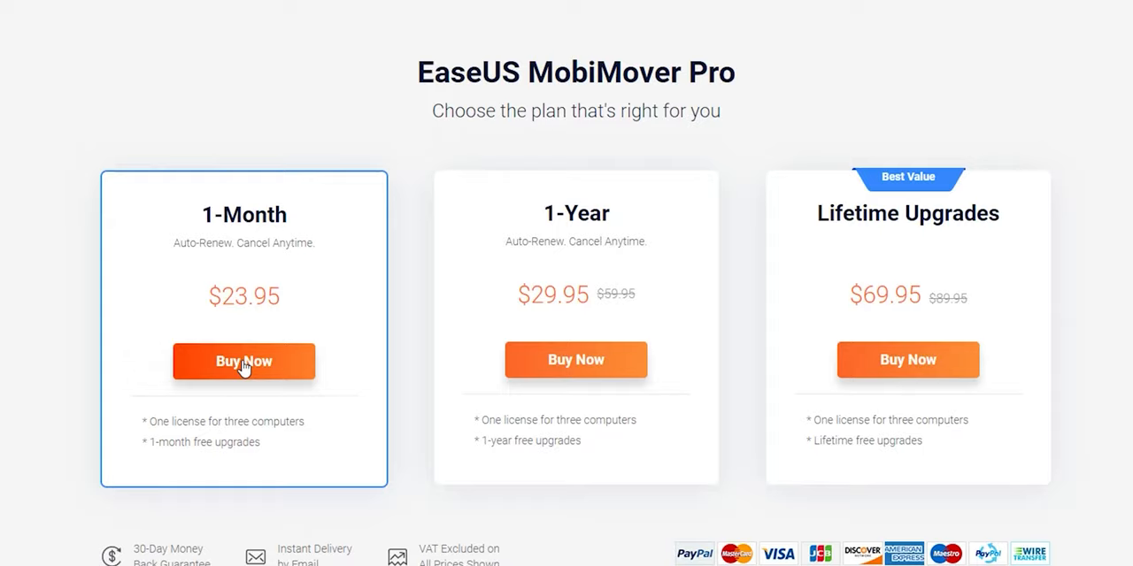
pyautogui.click(243, 361)
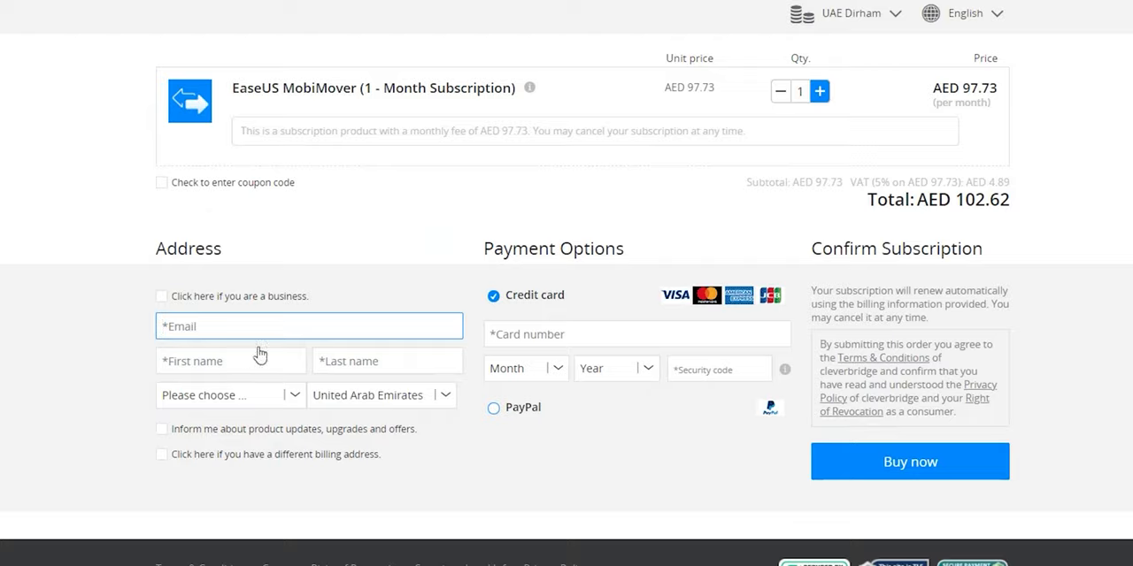
# Switch checkout currency to US Dollar and enter coupon code ENYMM14OFF.
pyautogui.click(850, 13)
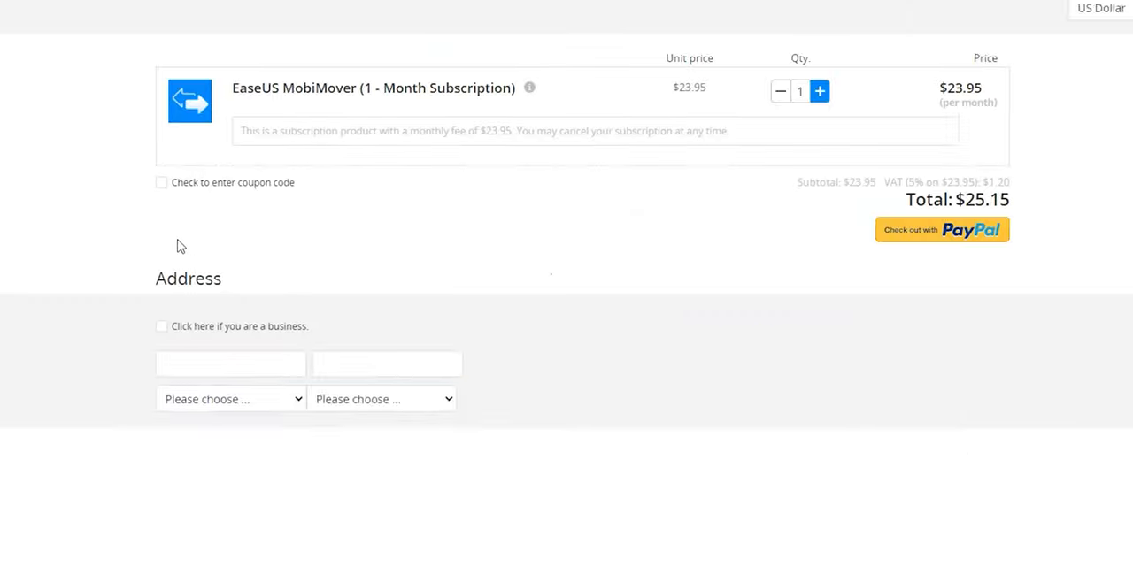
pyautogui.click(155, 182)
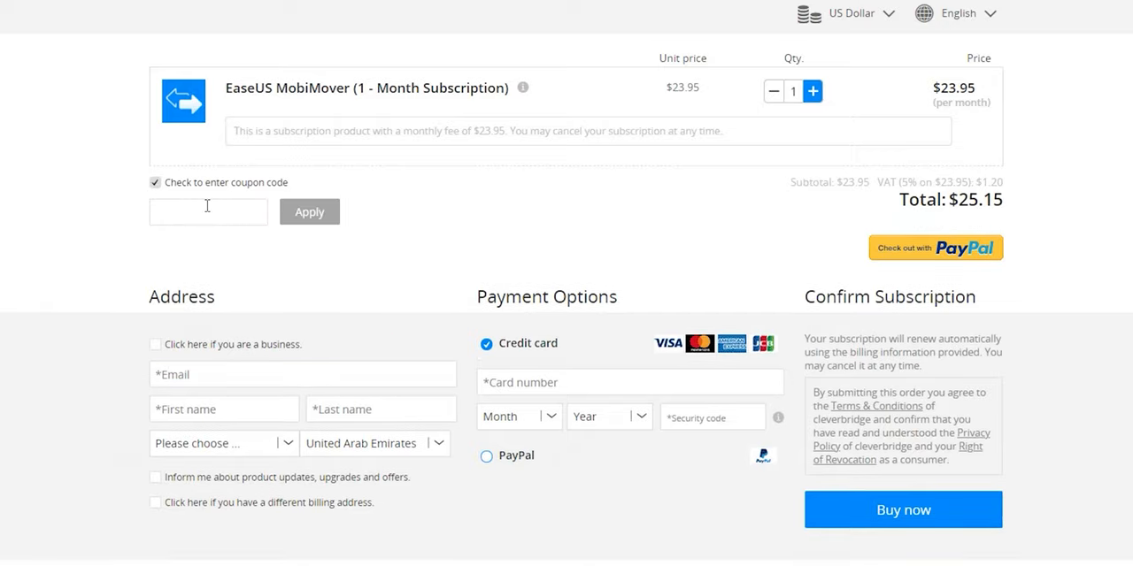
pyautogui.write('ENYMM14OFF')
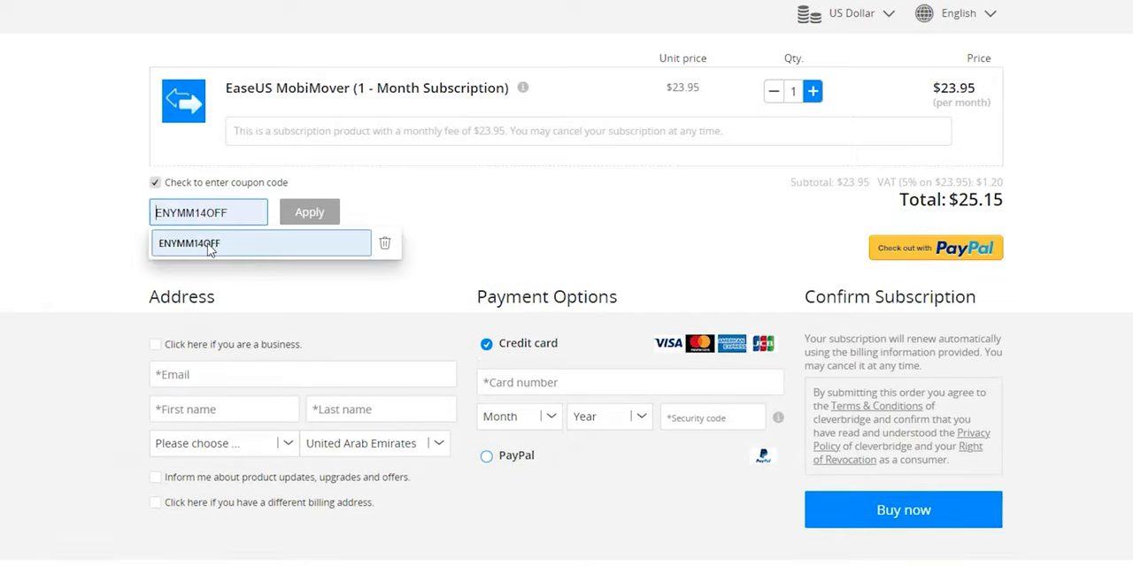